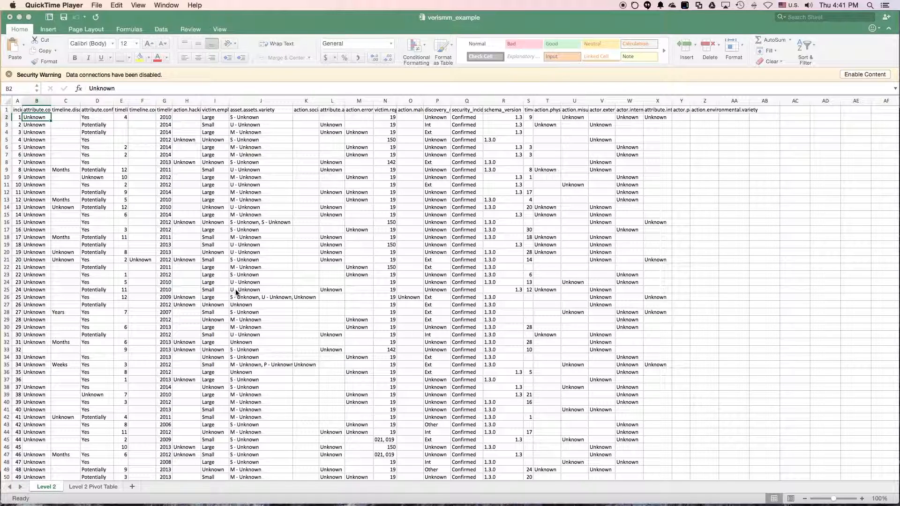
pyautogui.moveTo(97, 155)
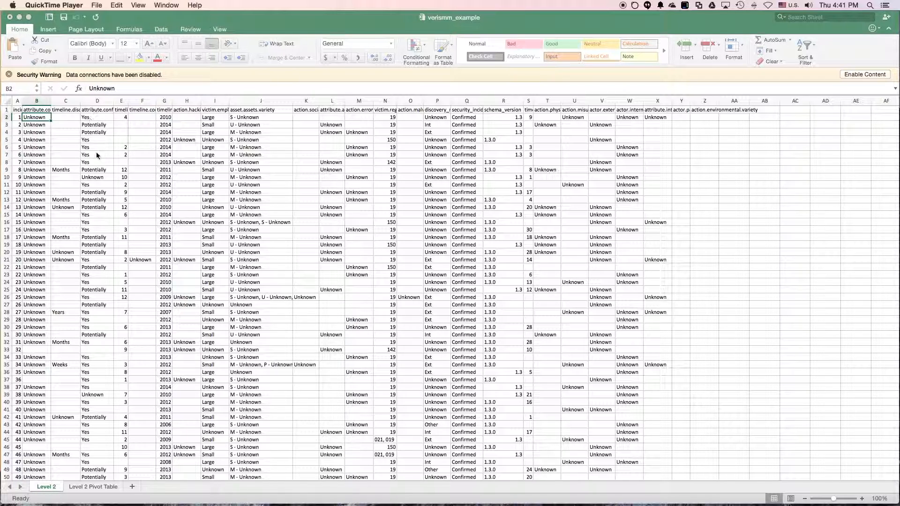
# - Create a new PivotTable on a new sheet from the Level 2 range $A:$Z
pyautogui.click(93, 486)
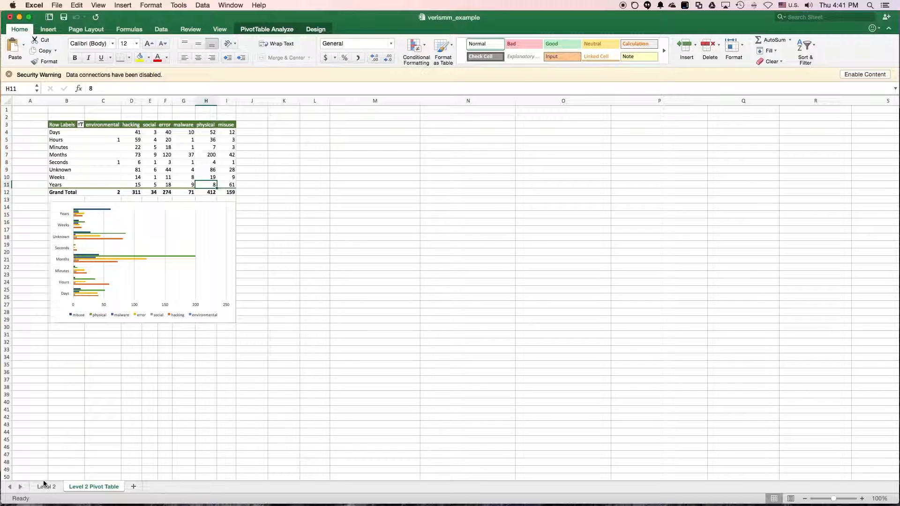
pyautogui.click(46, 486)
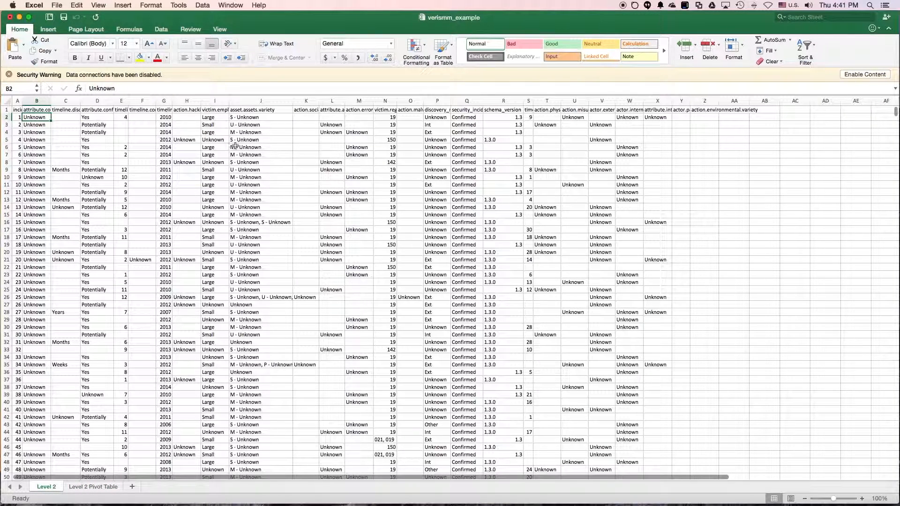
pyautogui.moveTo(178, 184)
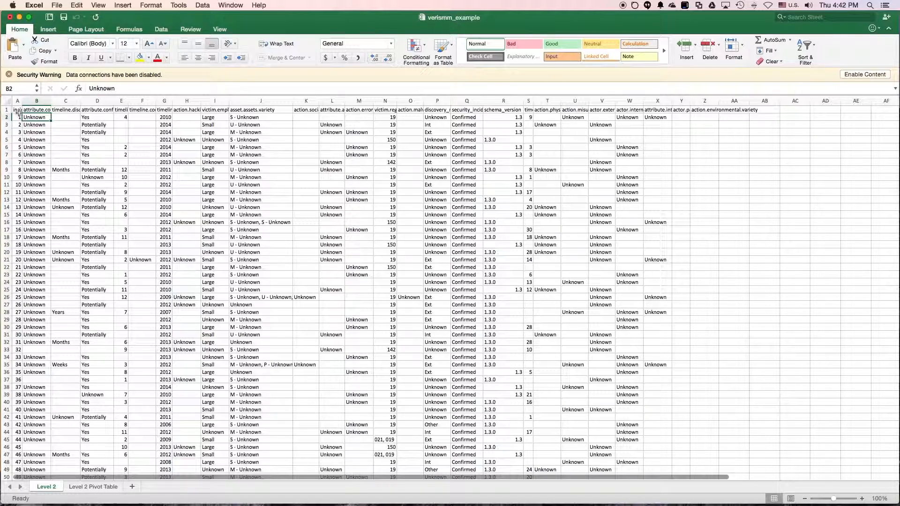
pyautogui.click(6, 101)
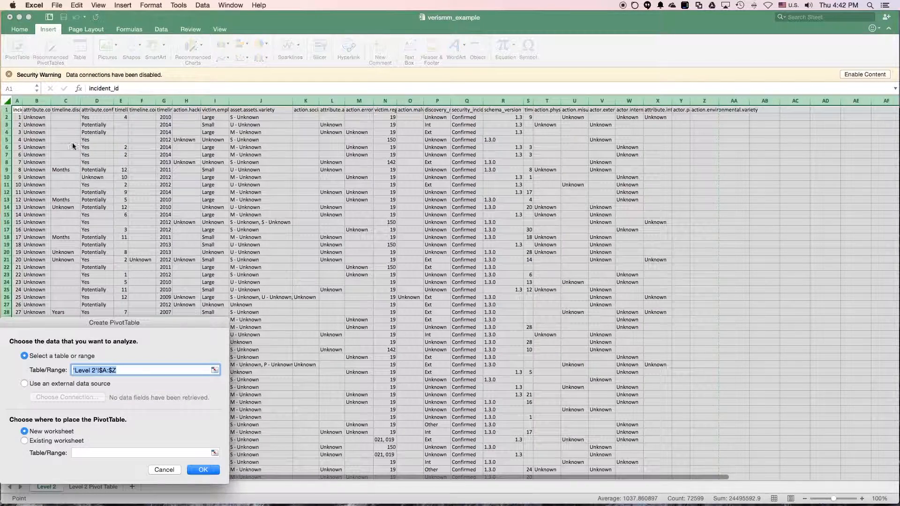
pyautogui.click(202, 469)
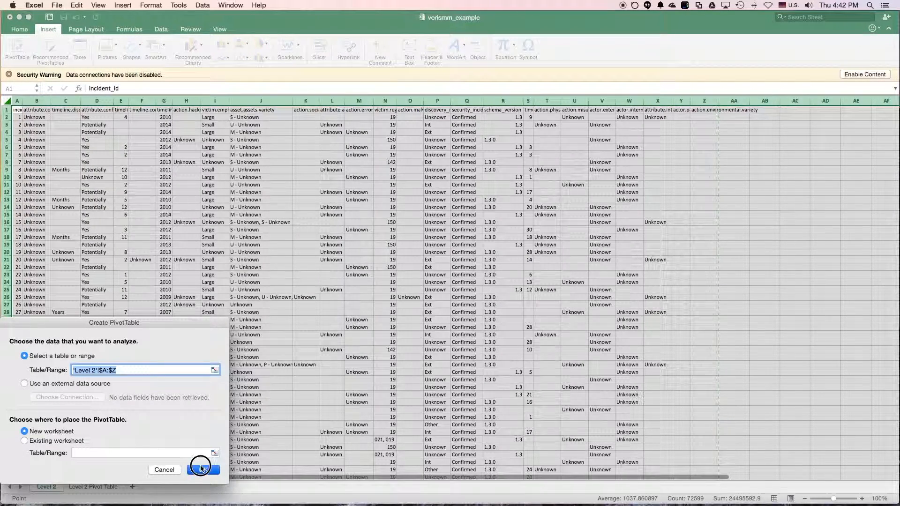
pyautogui.click(202, 468)
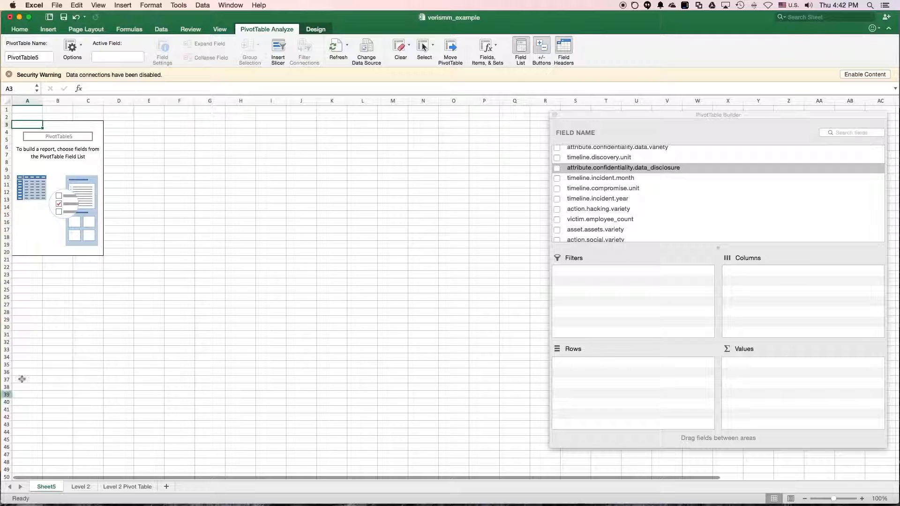
pyautogui.moveTo(537, 197)
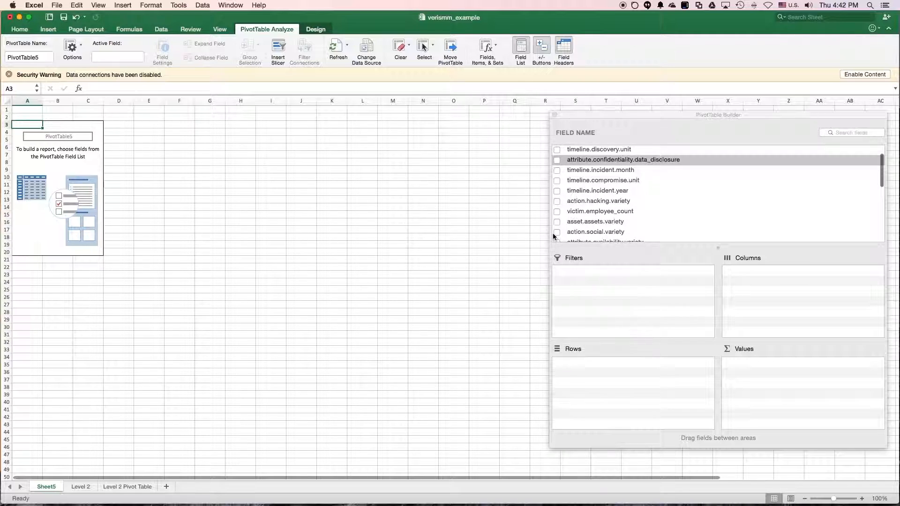
# - Add counts of environmental, misuse, physical, error, hacking, social and malware varieties to Values
pyautogui.scroll(-3)
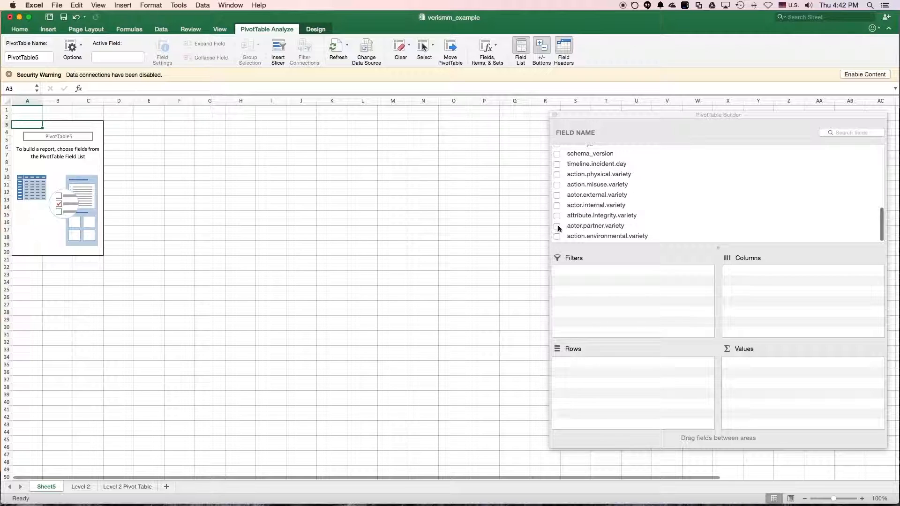
pyautogui.click(556, 236)
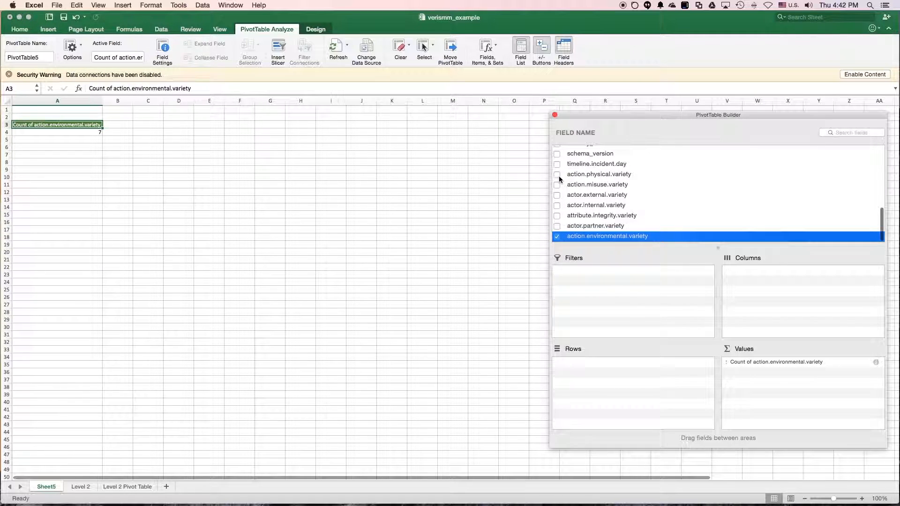
pyautogui.click(556, 184)
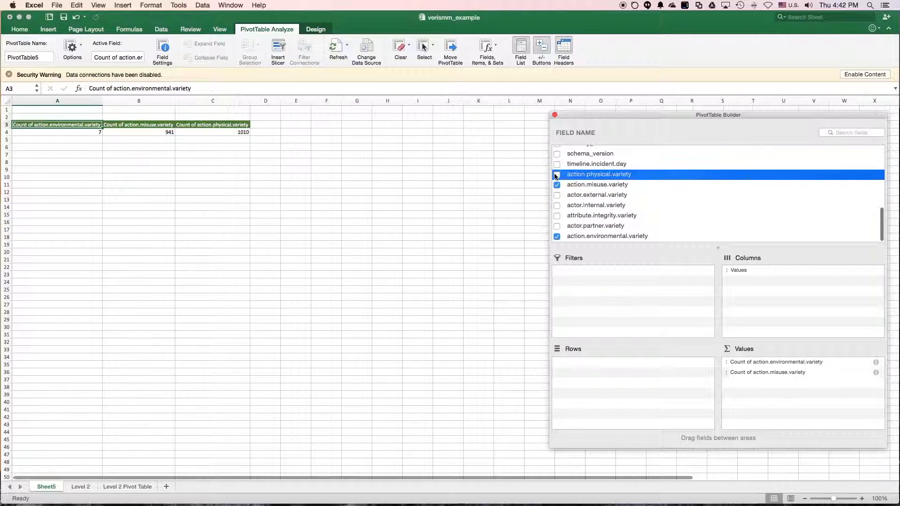
pyautogui.click(557, 174)
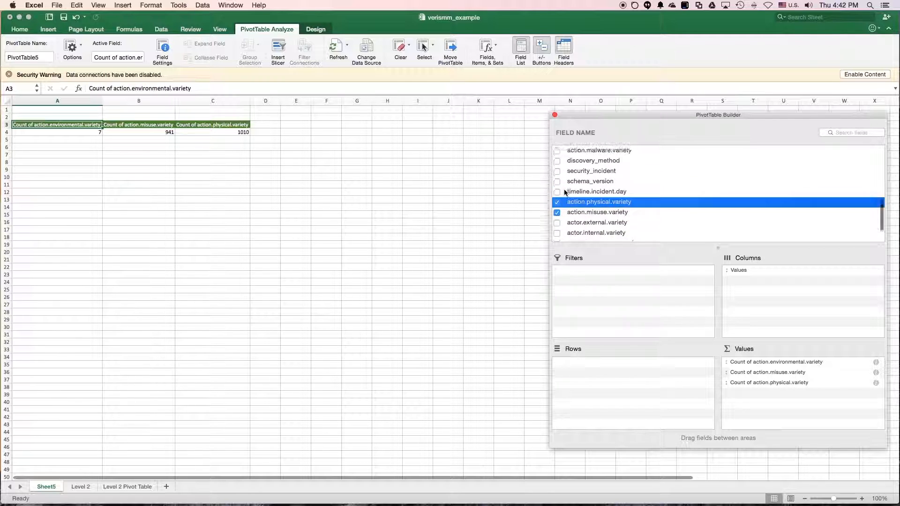
pyautogui.click(557, 163)
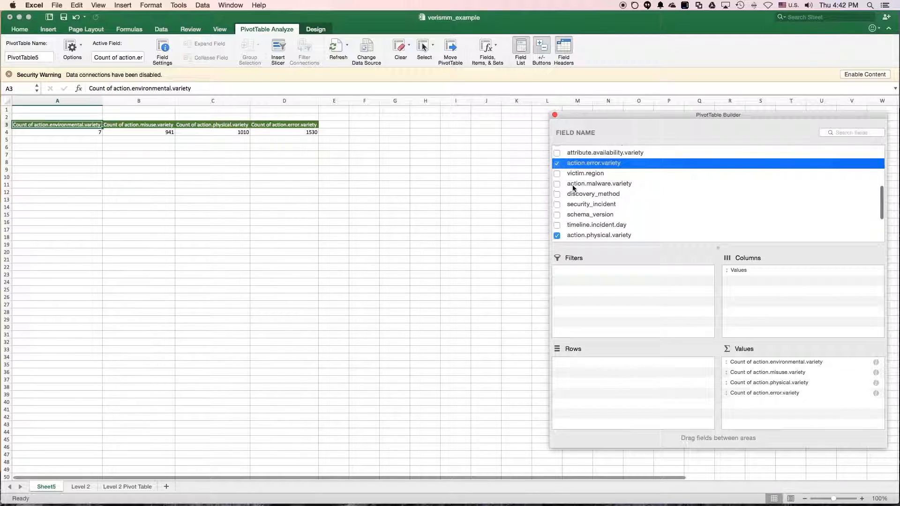
pyautogui.scroll(3)
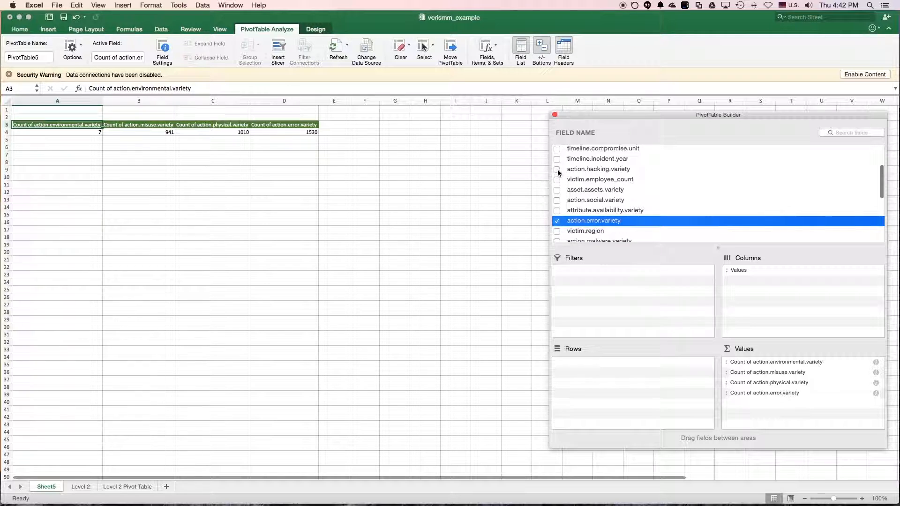
pyautogui.click(556, 169)
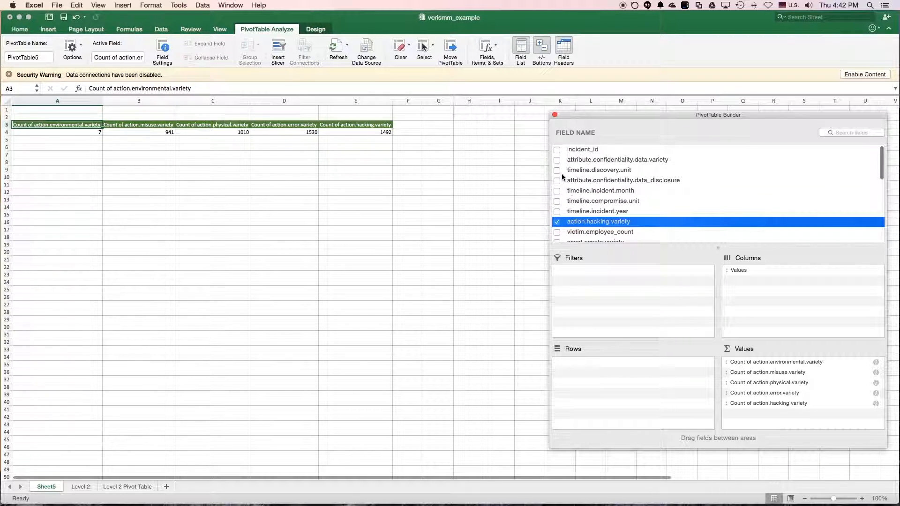
pyautogui.scroll(-3)
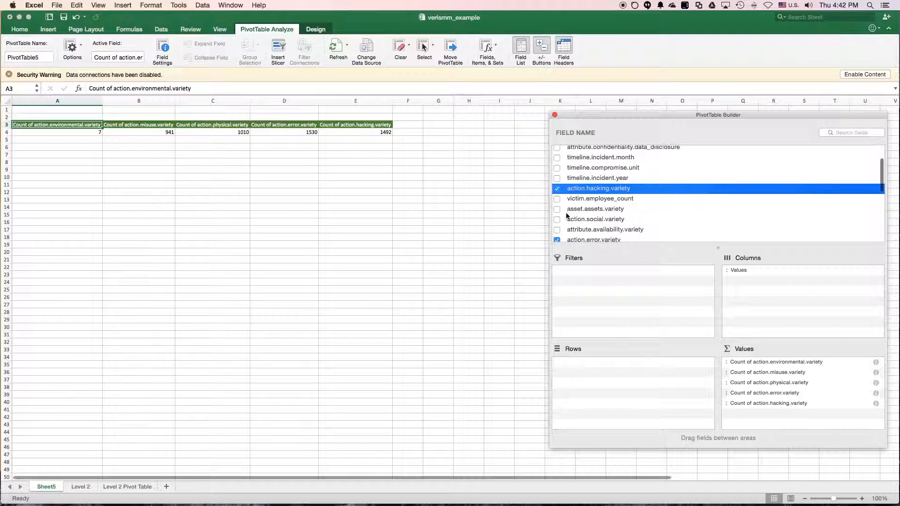
pyautogui.click(556, 218)
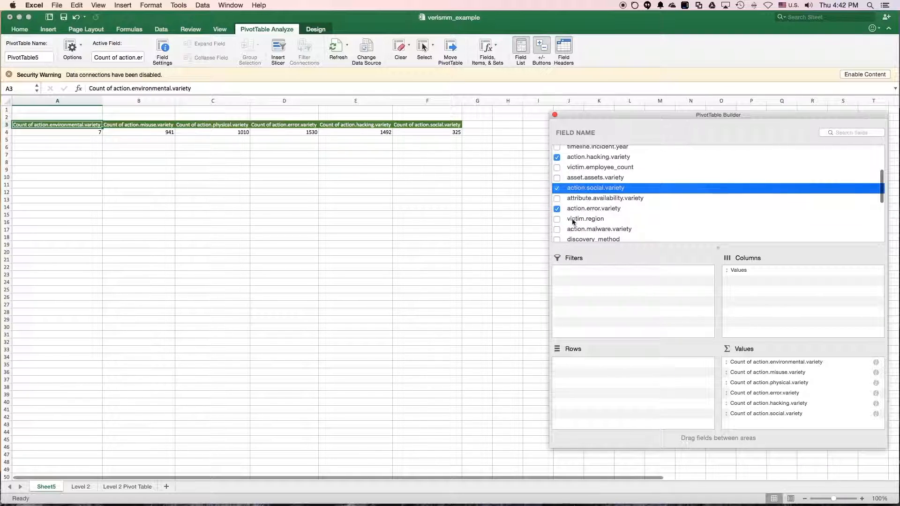
pyautogui.click(557, 229)
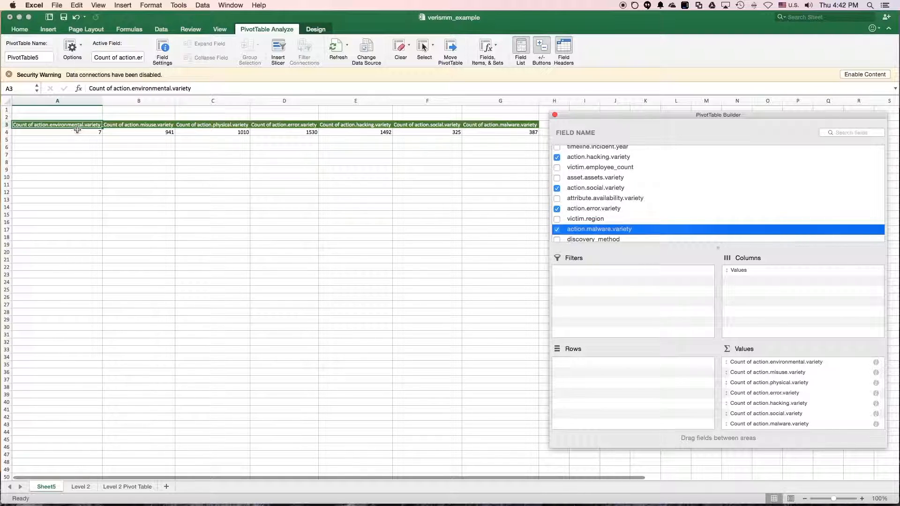
pyautogui.moveTo(277, 158)
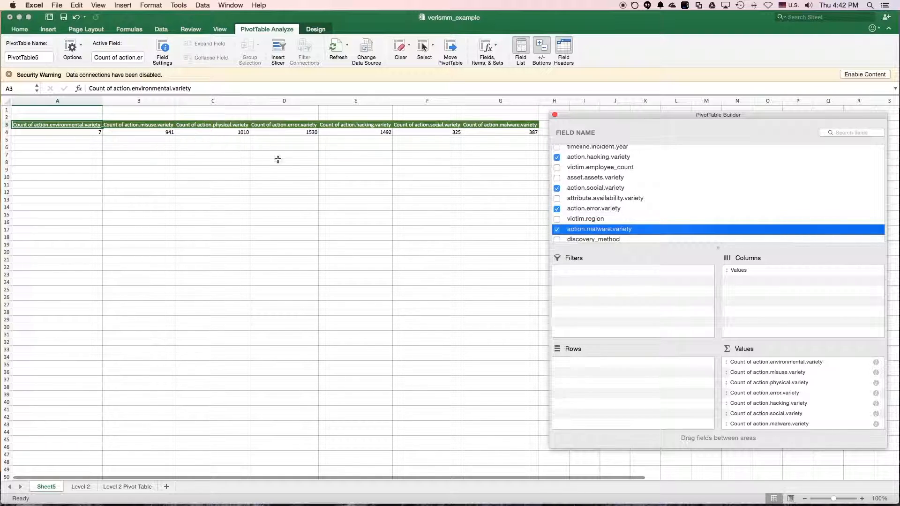
pyautogui.moveTo(514, 147)
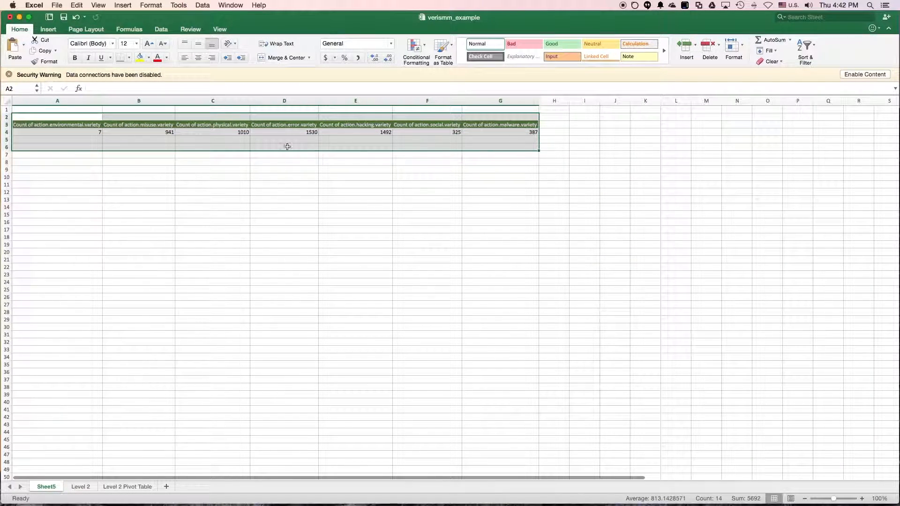
# - Insert a clustered bar chart of the seven variety counts from the Insert tab
pyautogui.click(48, 29)
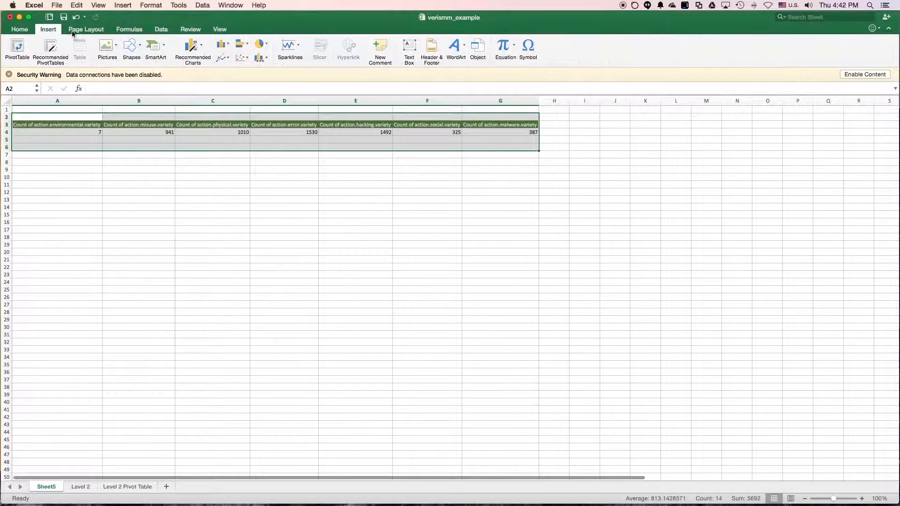
pyautogui.click(192, 46)
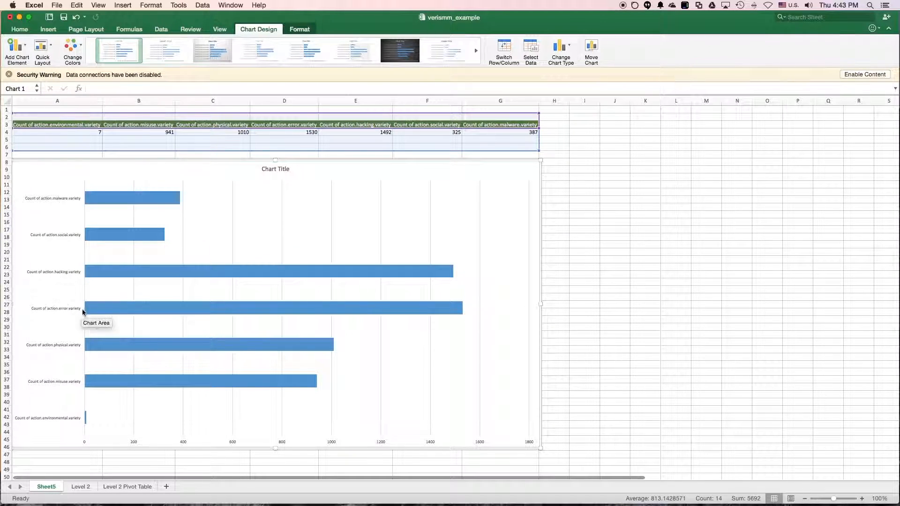
pyautogui.moveTo(109, 399)
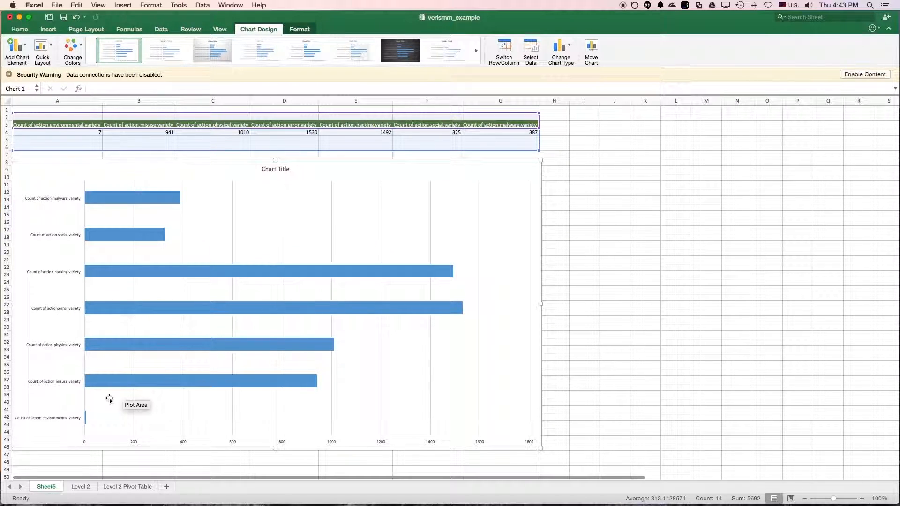
pyautogui.moveTo(67, 205)
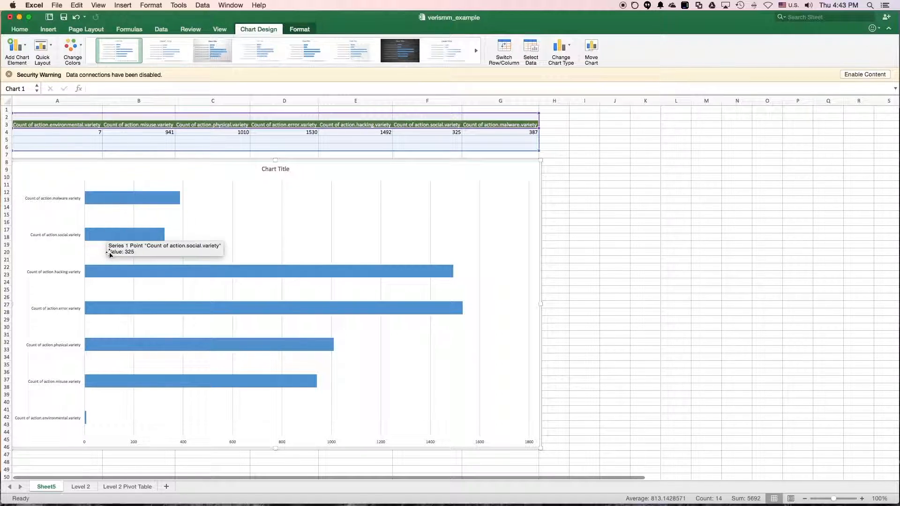
pyautogui.moveTo(115, 205)
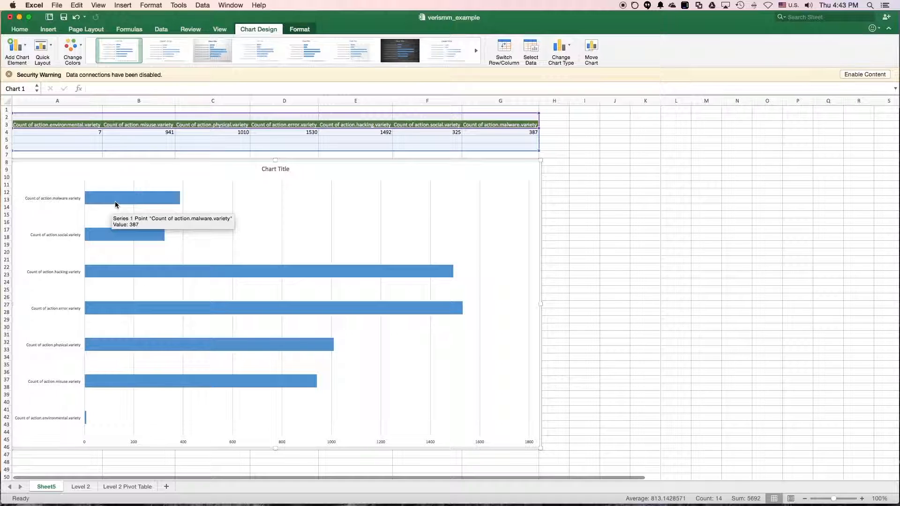
pyautogui.moveTo(194, 395)
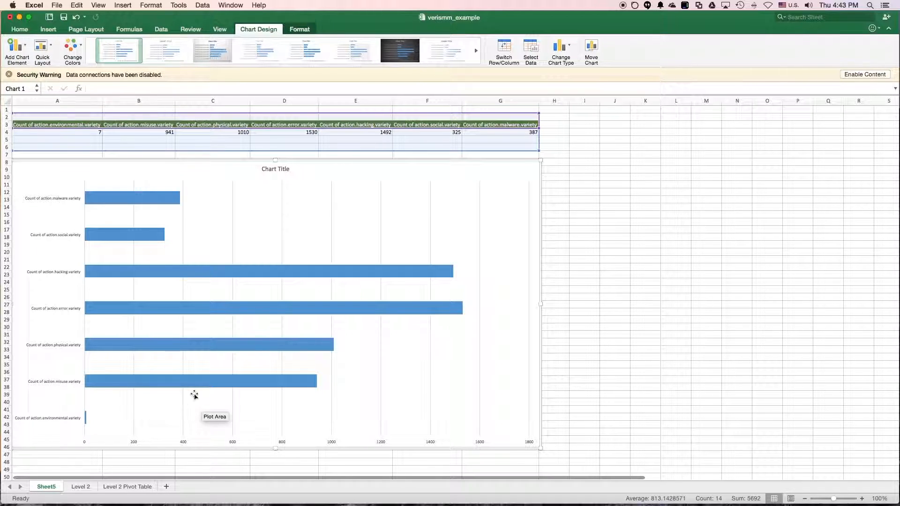
pyautogui.moveTo(179, 402)
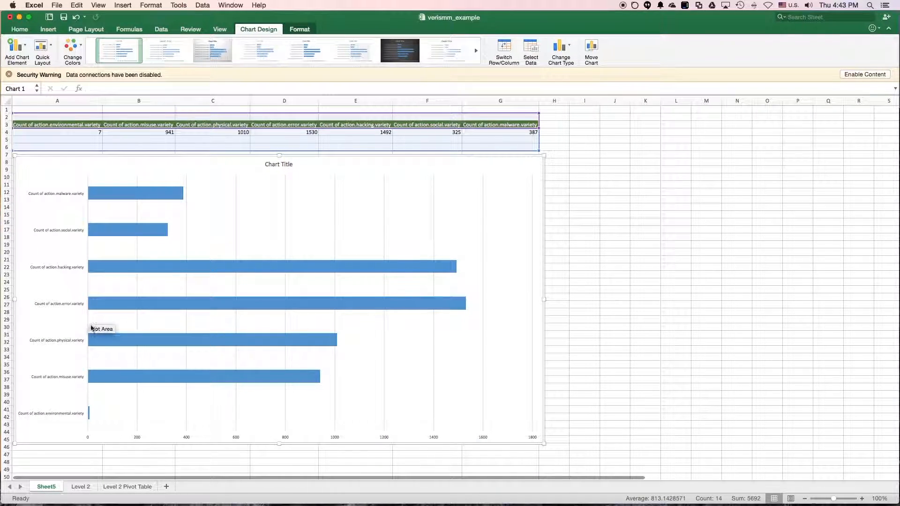
pyautogui.click(80, 485)
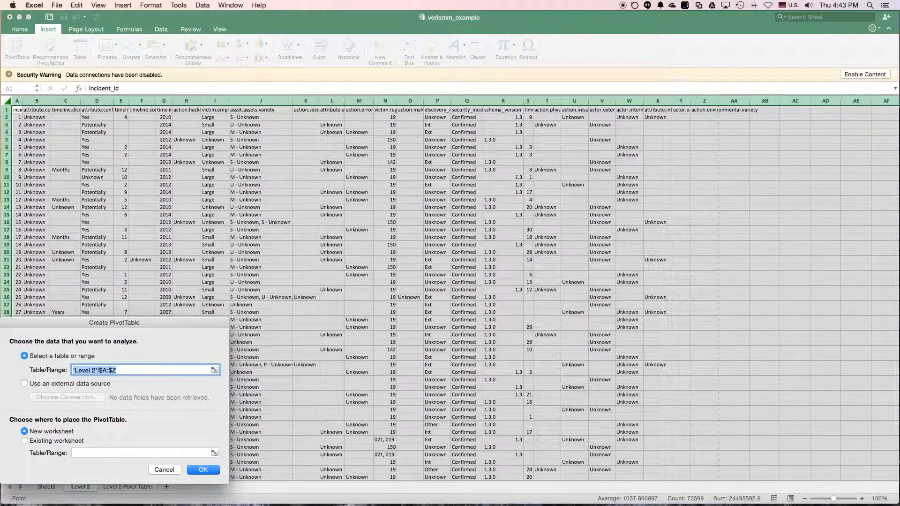
# - Create PivotTable6 on Sheet6 counting malware, social, error, hacking, environmental, misuse and physical varieties
pyautogui.click(203, 469)
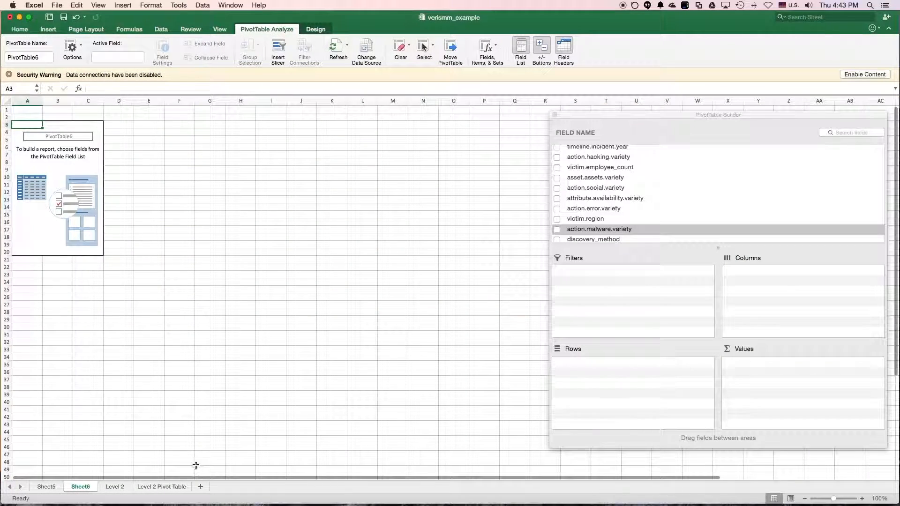
pyautogui.click(557, 229)
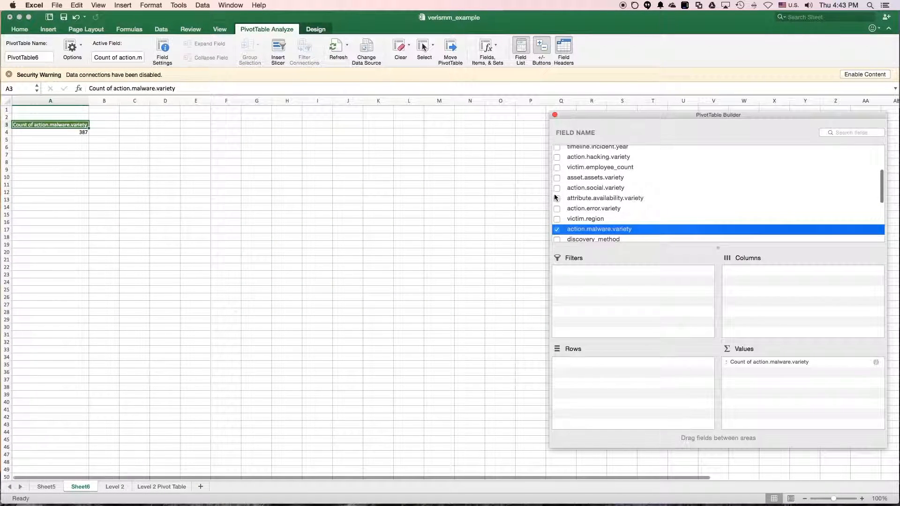
pyautogui.click(557, 187)
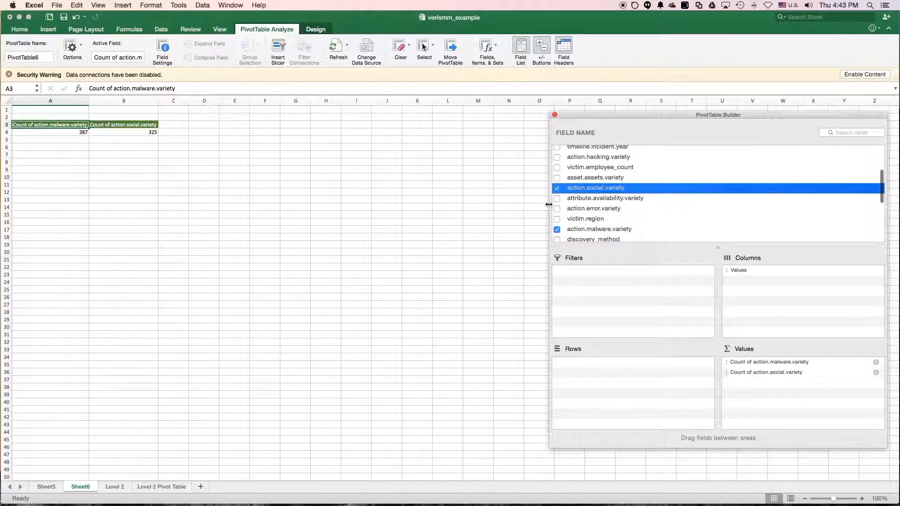
pyautogui.click(556, 208)
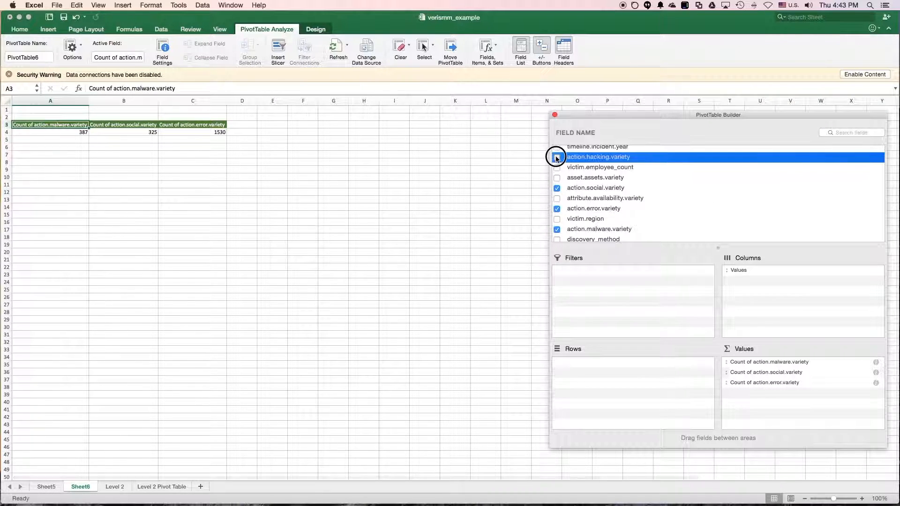
pyautogui.click(557, 158)
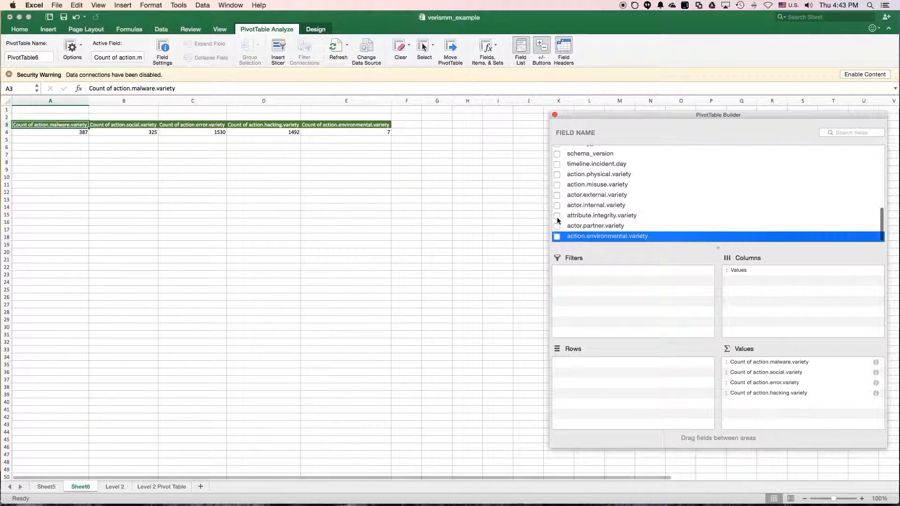
pyautogui.click(557, 184)
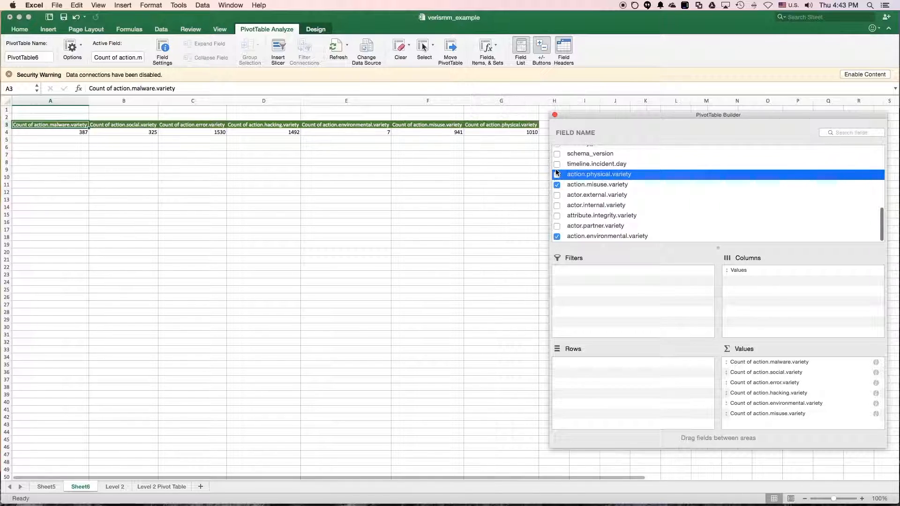
pyautogui.click(556, 174)
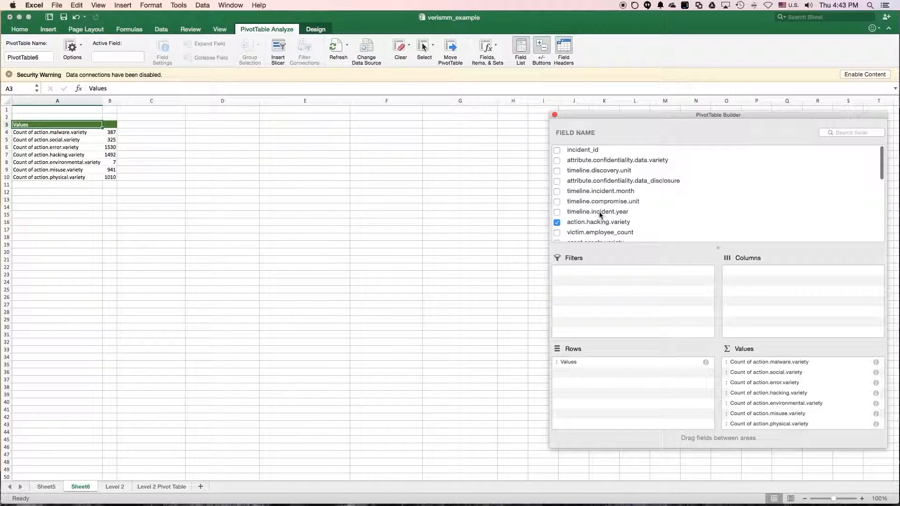
# - Add timeline.incident.year to Columns, spreading counts across years 1971–2015
pyautogui.click(557, 211)
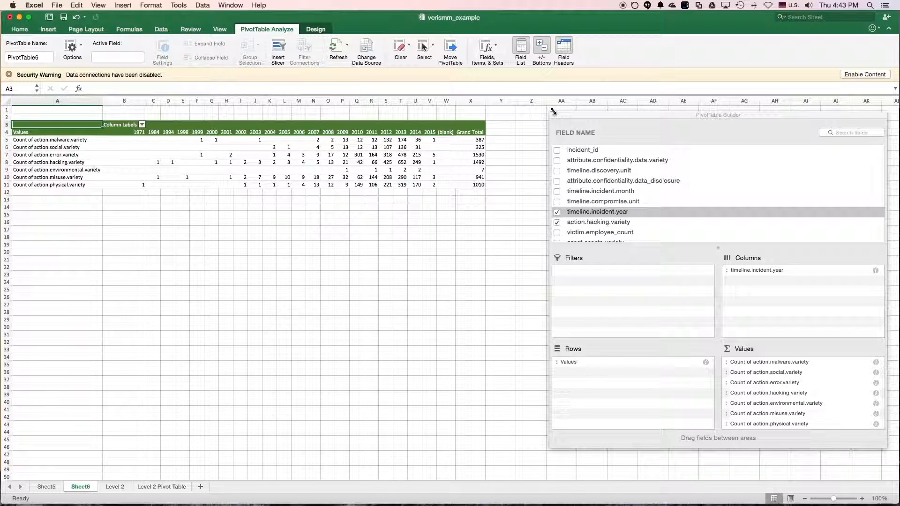
# - Select the 1971–2014 counts in A4:U11 and insert a line chart
pyautogui.click(57, 244)
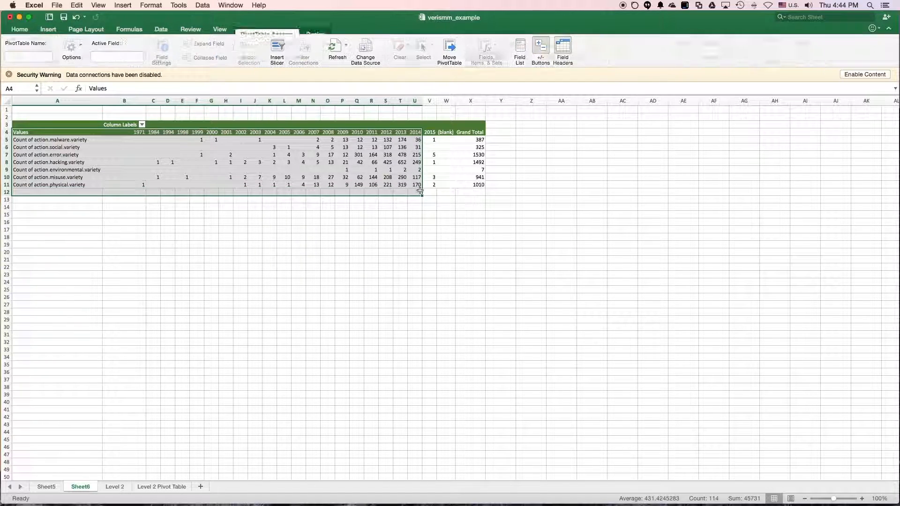
pyautogui.click(414, 192)
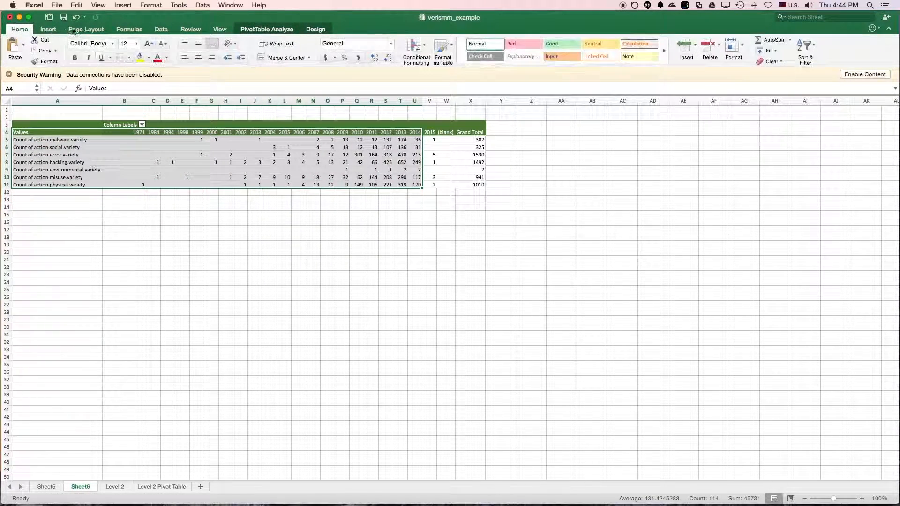
pyautogui.click(47, 30)
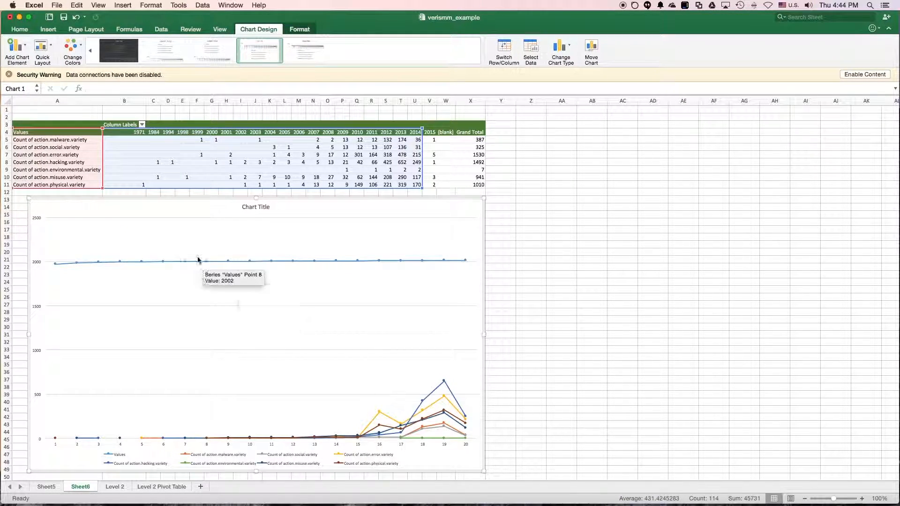
pyautogui.moveTo(36, 123)
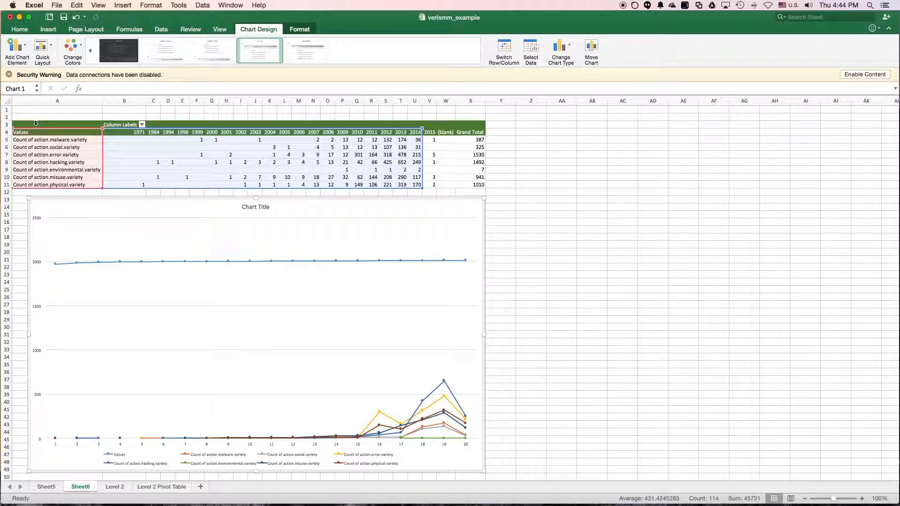
pyautogui.moveTo(128, 290)
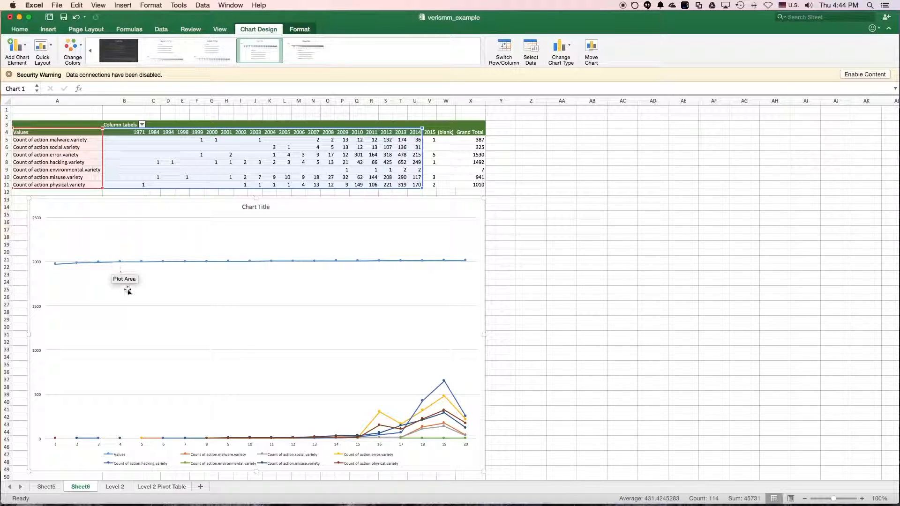
# - Remove the Values series and set the horizontal axis labels to the year row
pyautogui.click(529, 52)
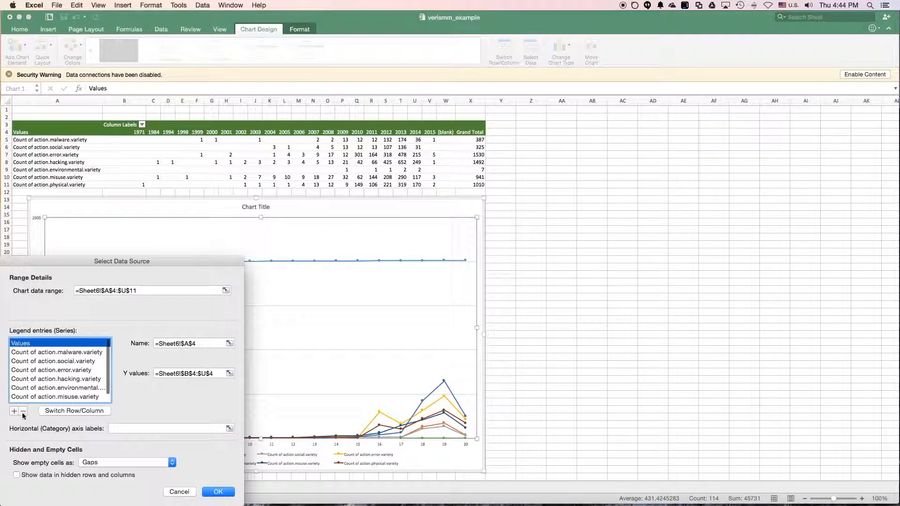
pyautogui.click(217, 491)
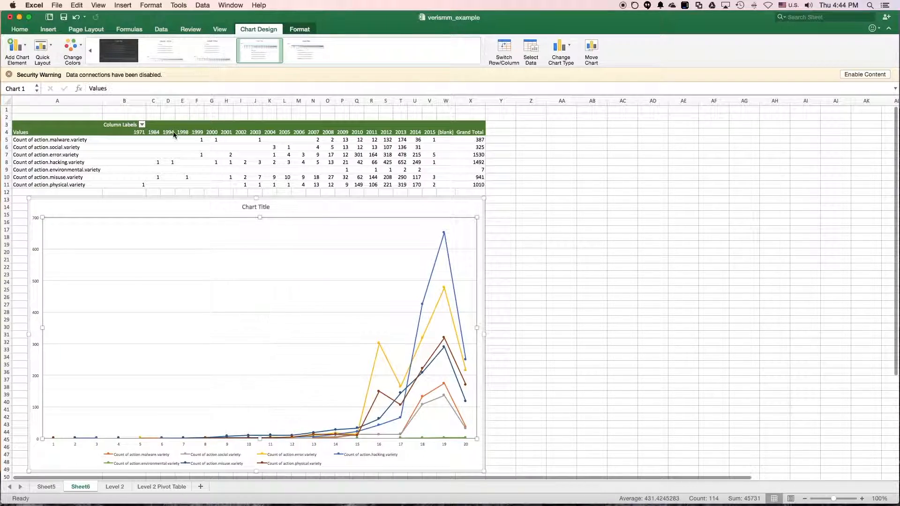
pyautogui.click(529, 51)
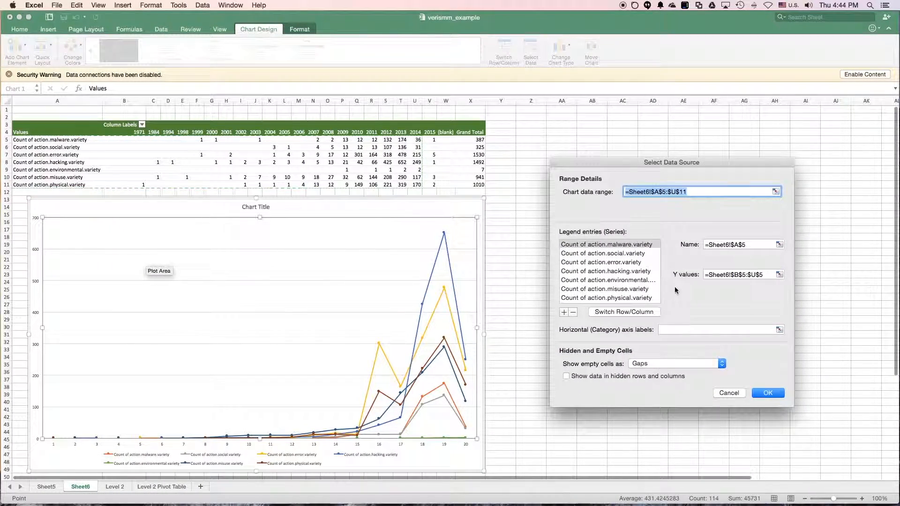
pyautogui.click(779, 329)
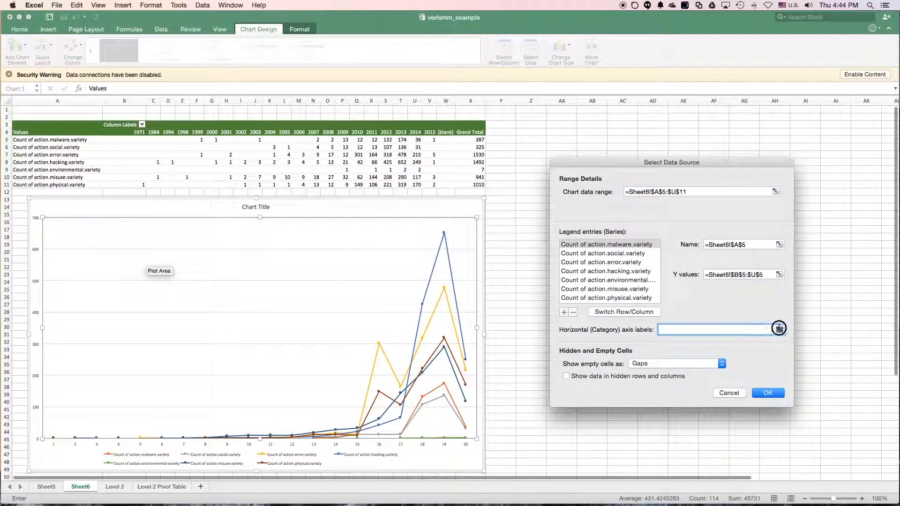
pyautogui.click(778, 329)
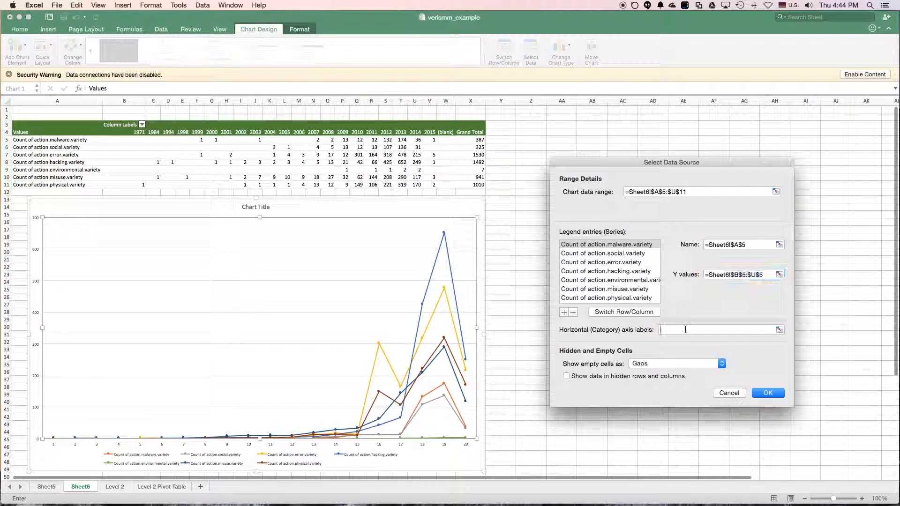
pyautogui.write('=Sheet6!$B$5:$U$5')
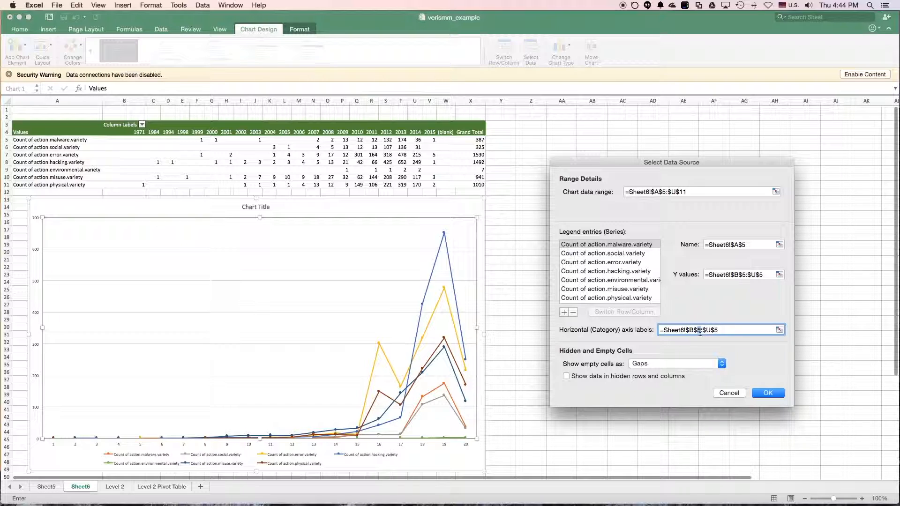
pyautogui.click(686, 330)
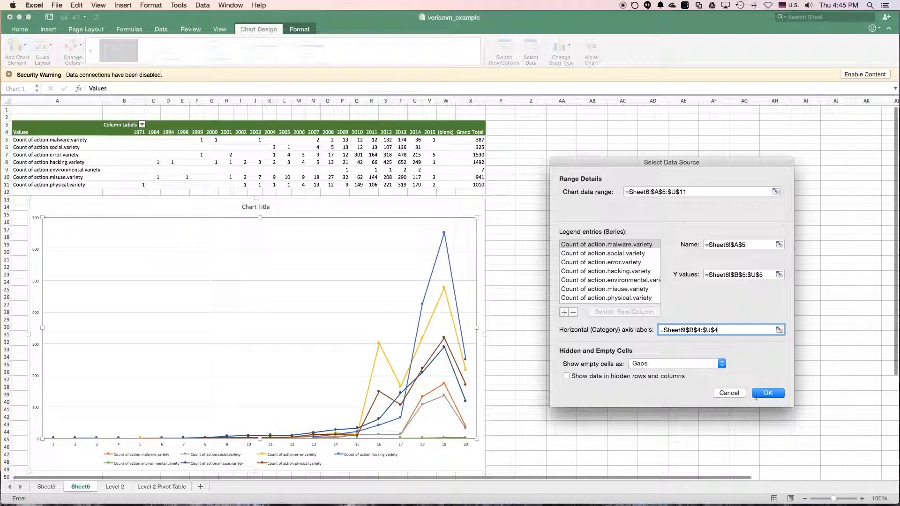
pyautogui.click(767, 393)
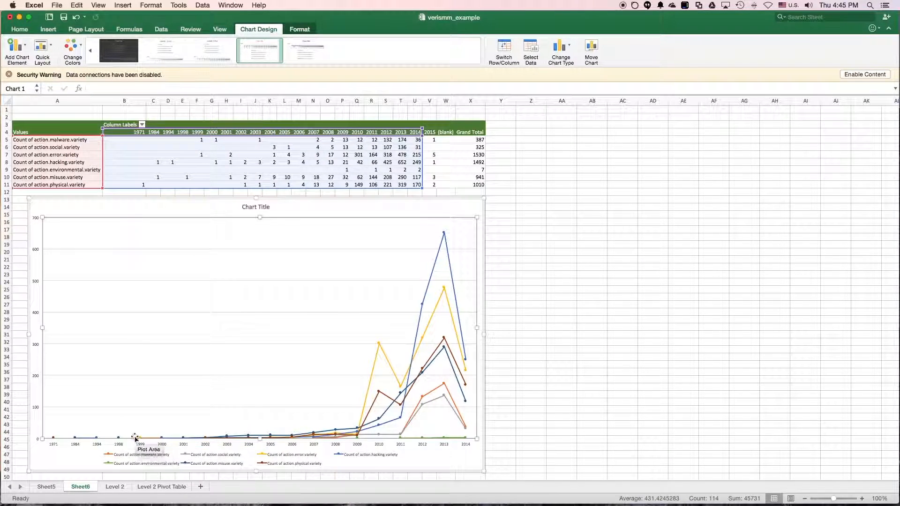
pyautogui.moveTo(393, 365)
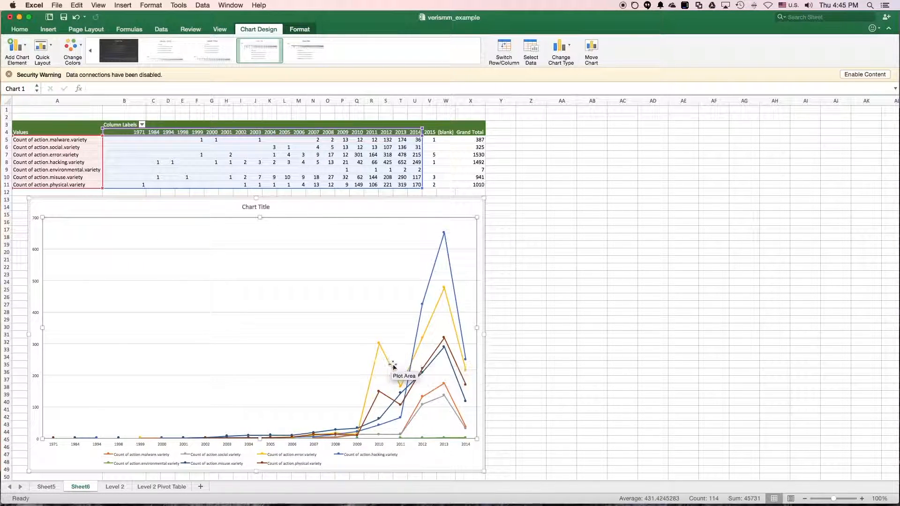
pyautogui.moveTo(397, 378)
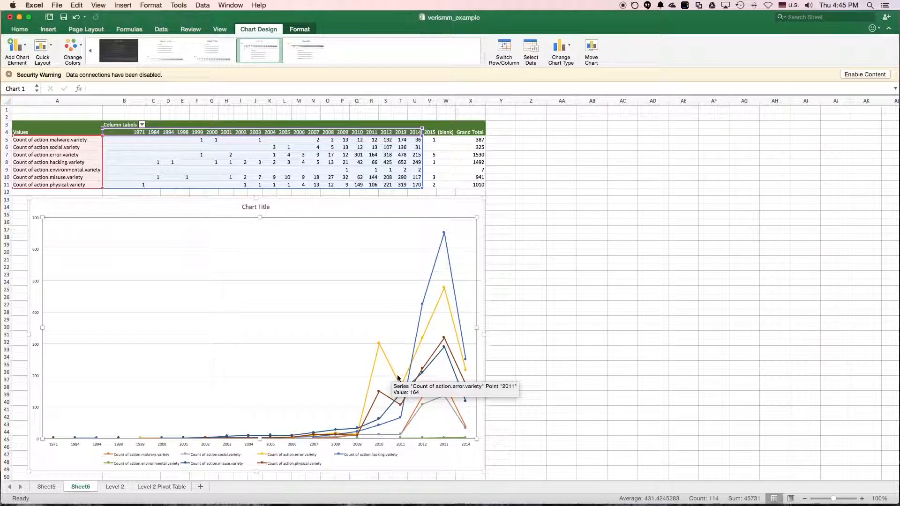
pyautogui.moveTo(326, 438)
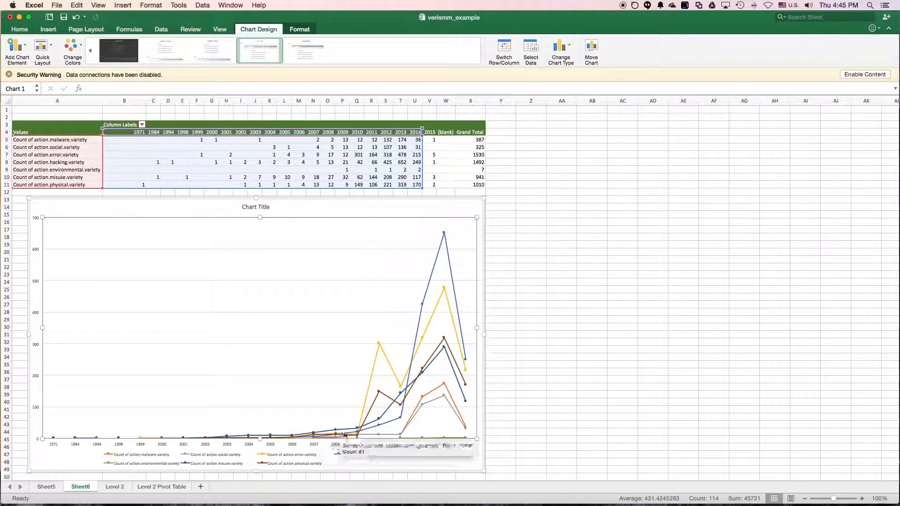
pyautogui.moveTo(75, 440)
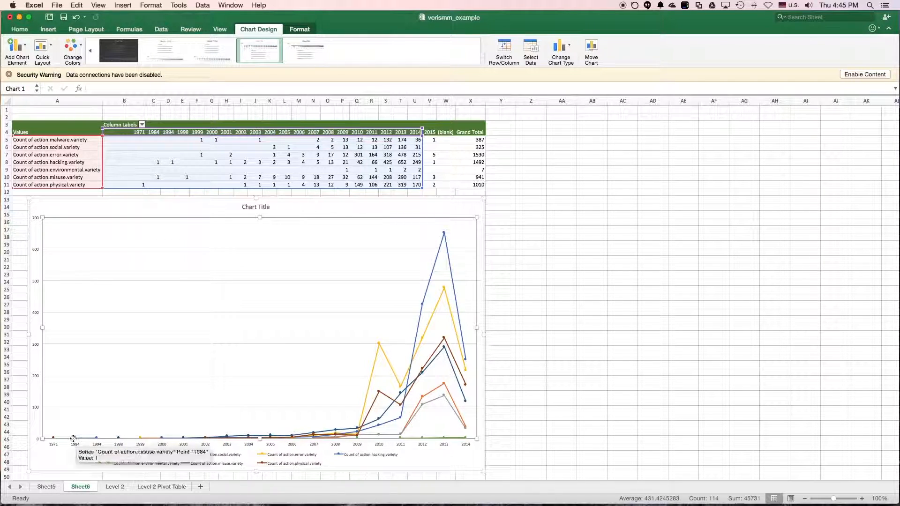
pyautogui.moveTo(146, 454)
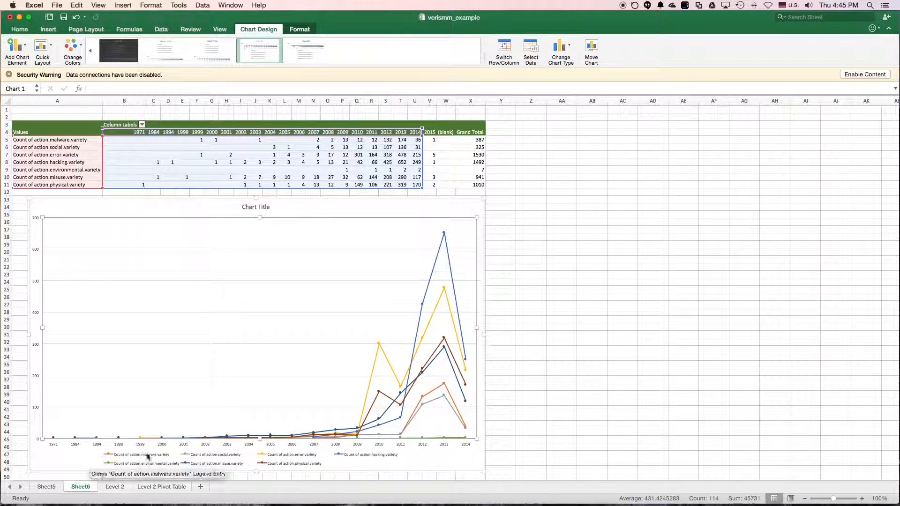
pyautogui.moveTo(333, 424)
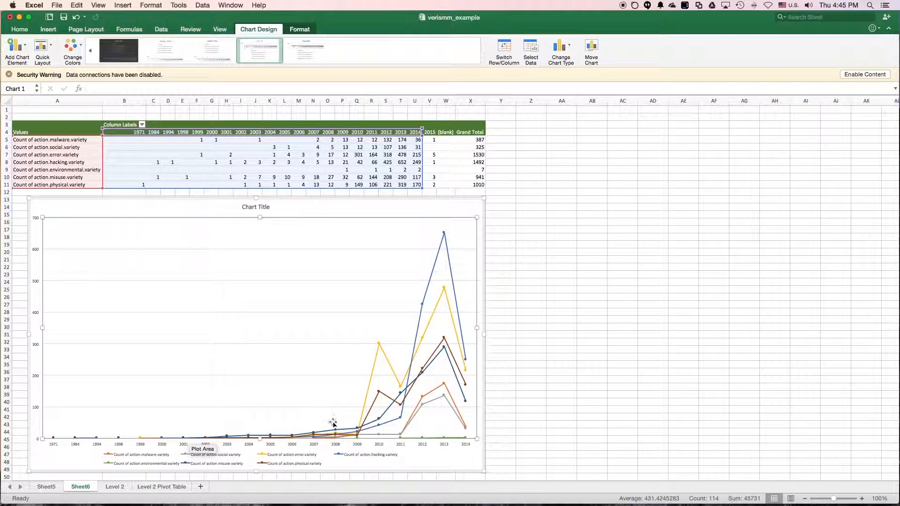
pyautogui.moveTo(466, 340)
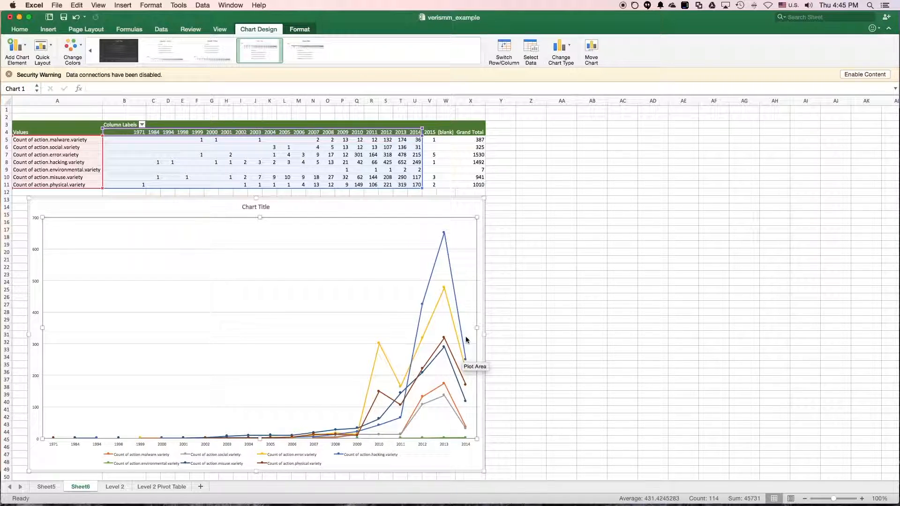
pyautogui.moveTo(111, 491)
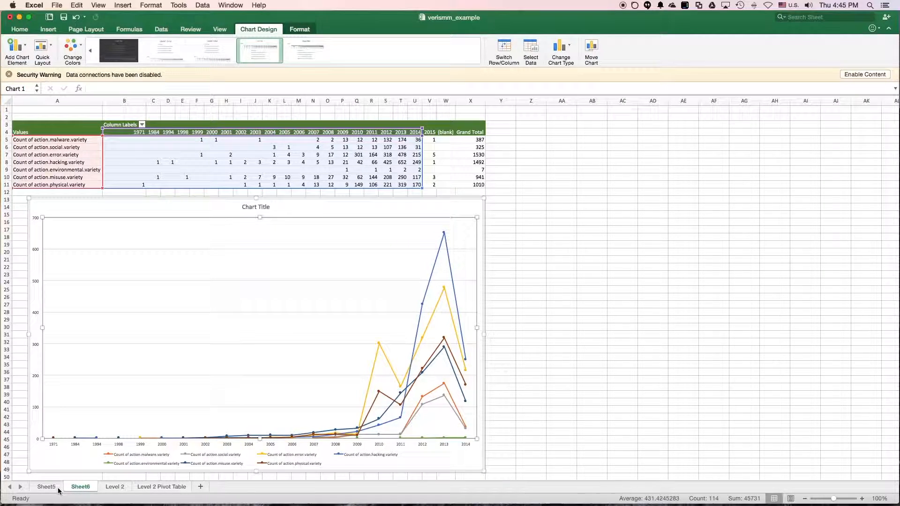
# - On Sheet5, add attribute.confidentiality.data_disclosure to the pivot's Rows and select the Yes row
pyautogui.click(45, 486)
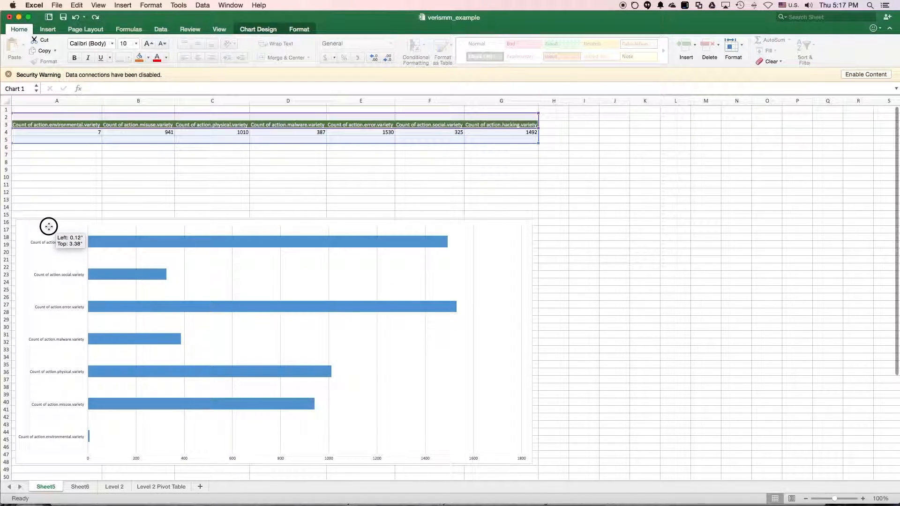
pyautogui.click(56, 124)
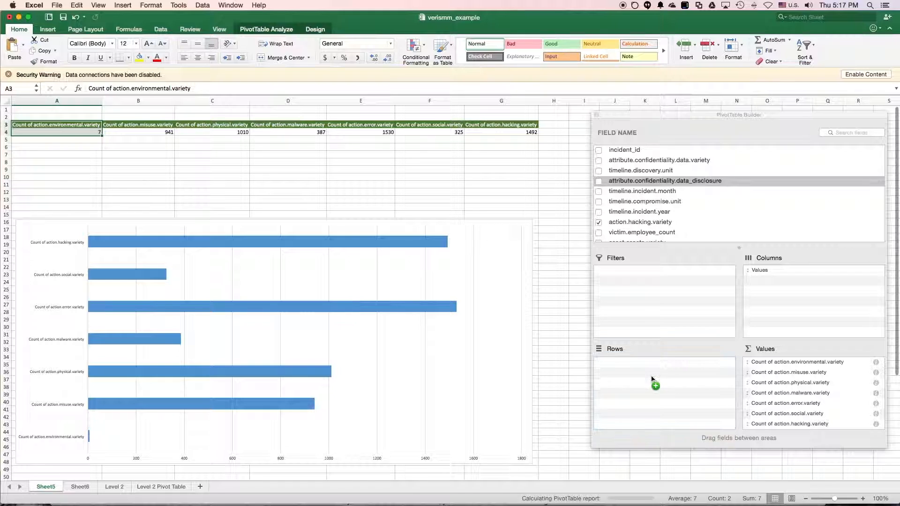
pyautogui.click(599, 181)
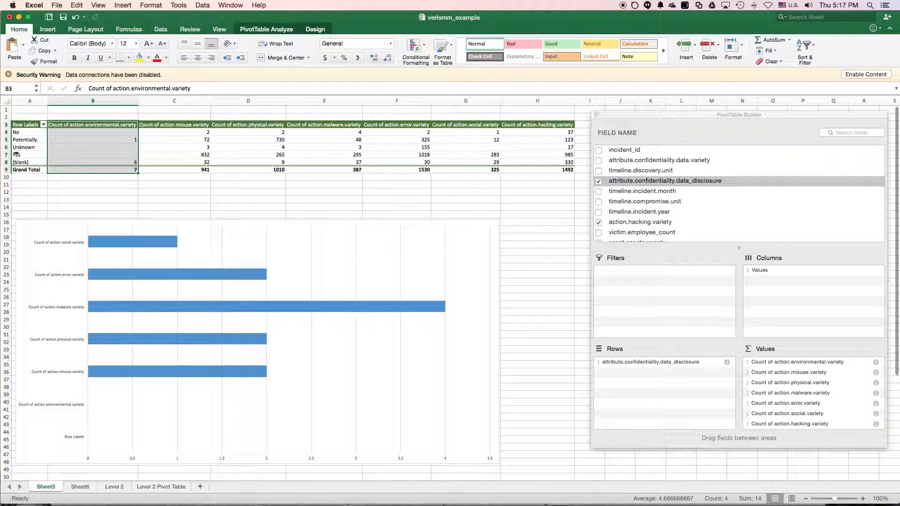
pyautogui.click(17, 154)
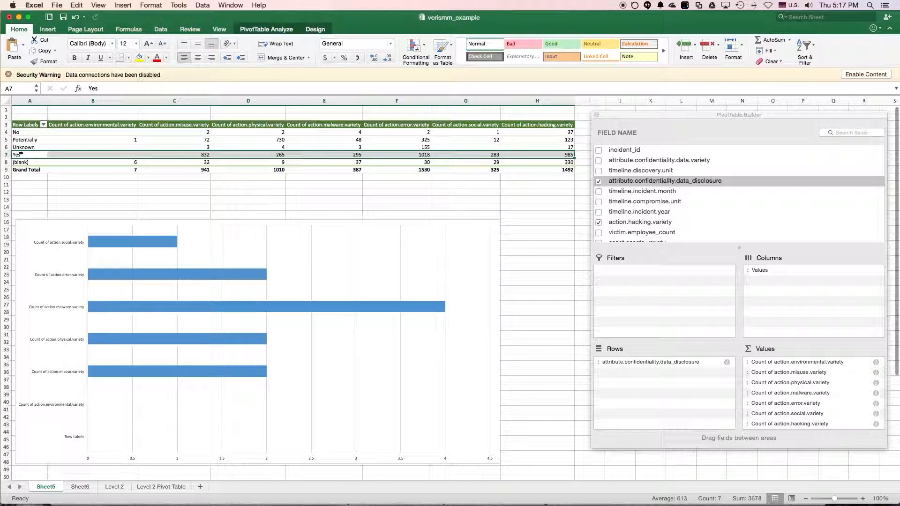
pyautogui.moveTo(327, 242)
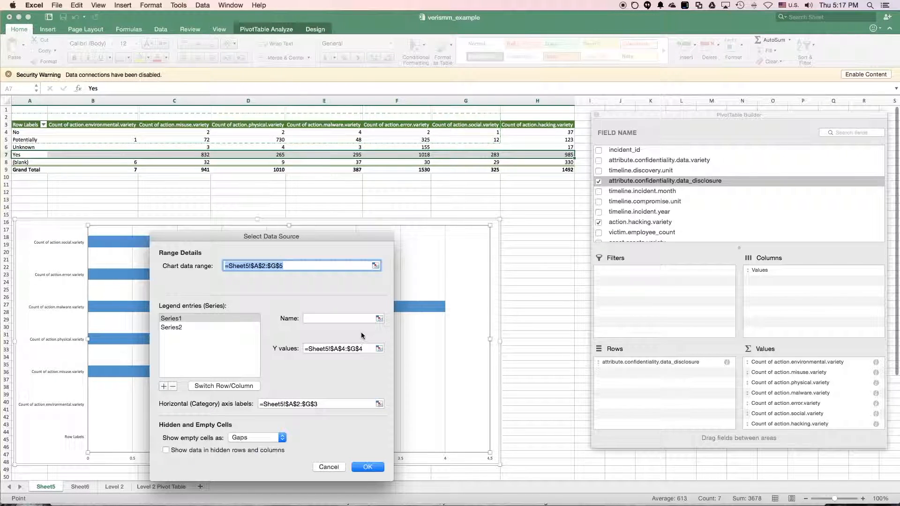
# - Set chart series to Yes (B7:H7) and Grand Total (B9:H9), labelled by B3:H3
pyautogui.click(378, 348)
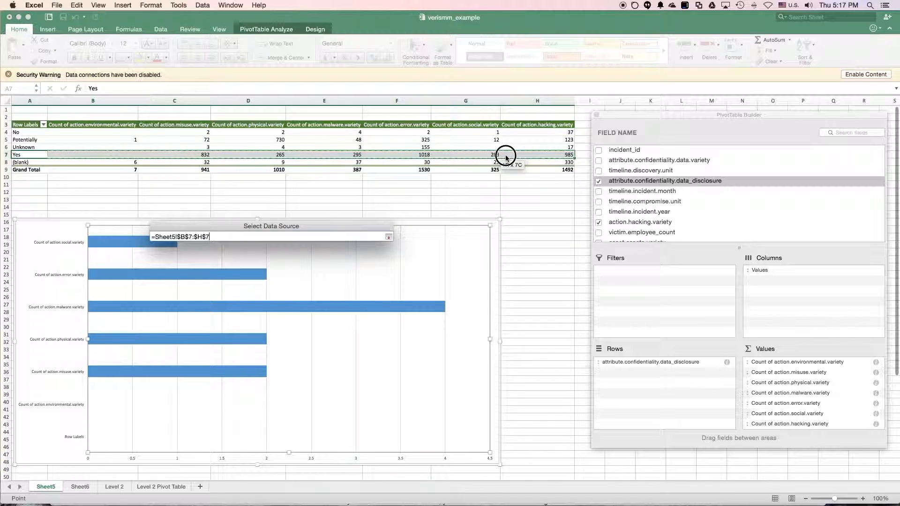
pyautogui.click(389, 236)
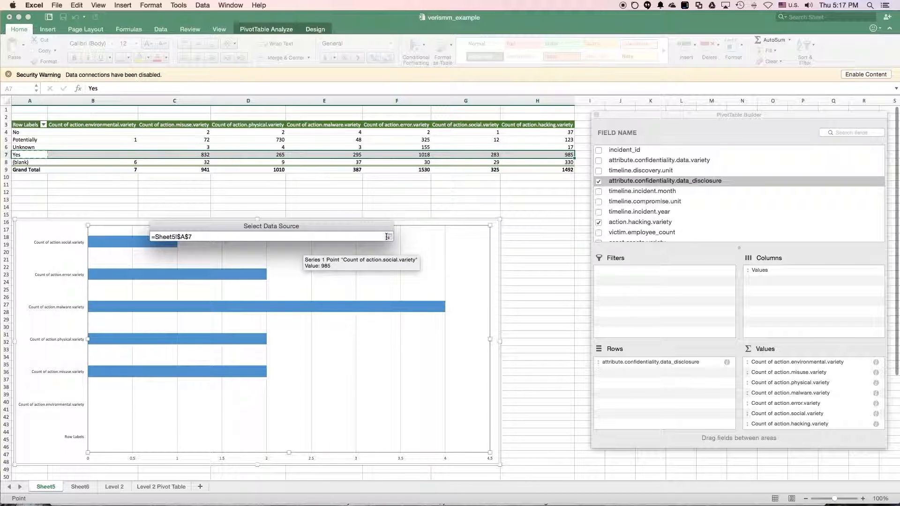
pyautogui.click(387, 236)
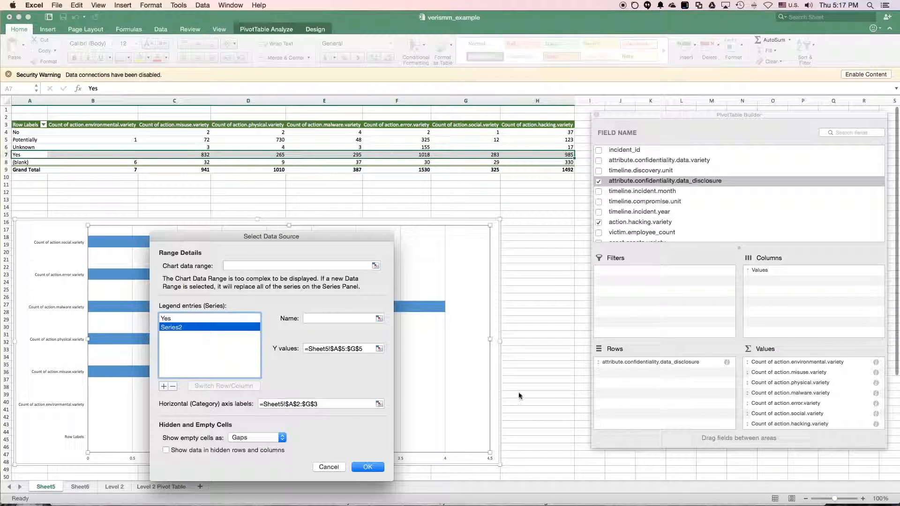
pyautogui.click(377, 349)
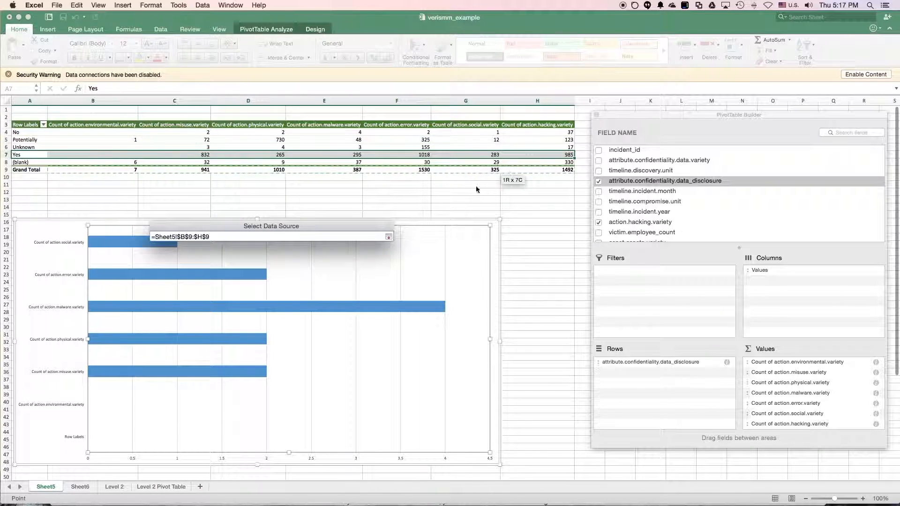
pyautogui.click(389, 236)
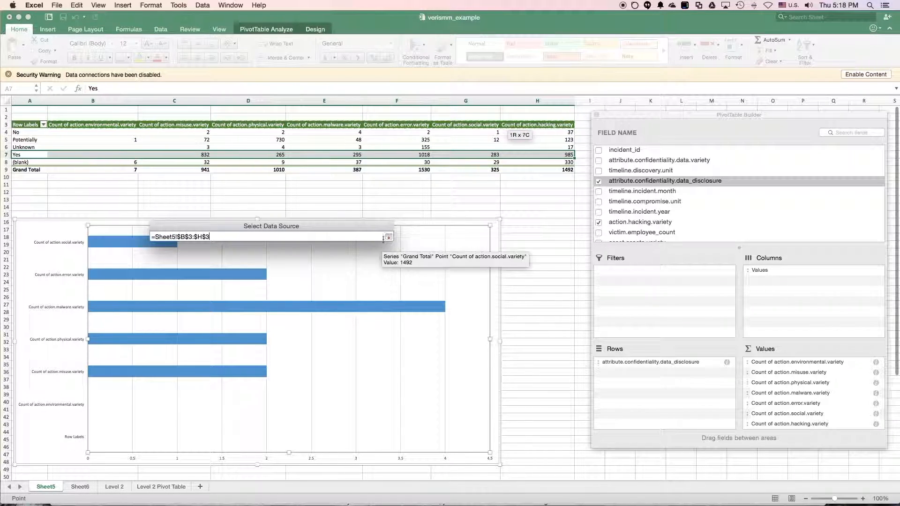
pyautogui.click(388, 236)
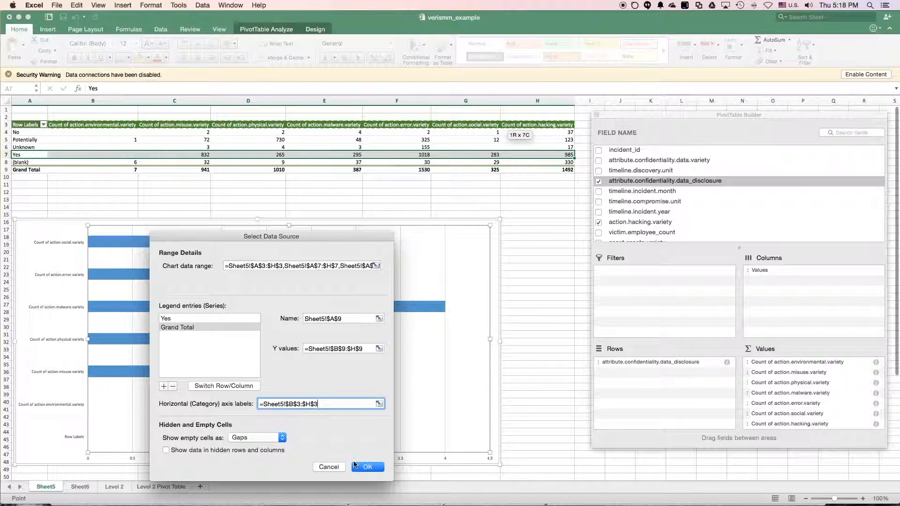
pyautogui.click(368, 467)
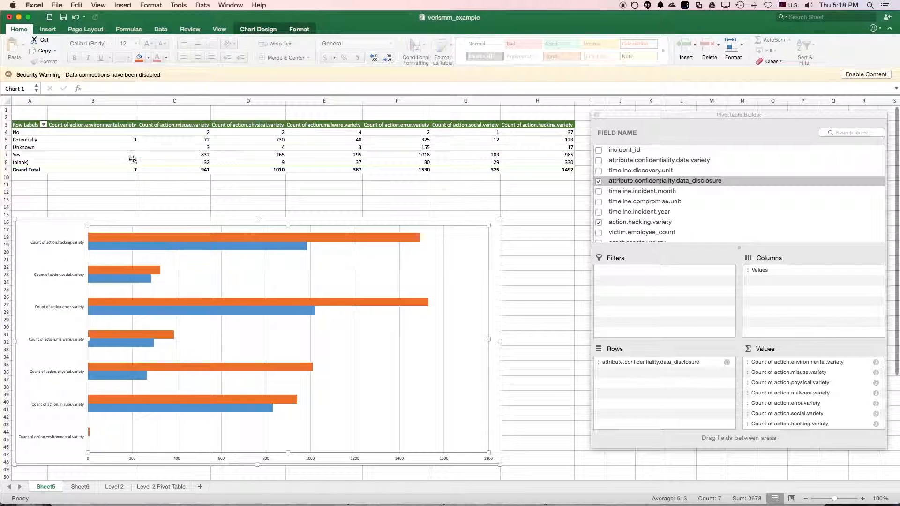
pyautogui.moveTo(148, 373)
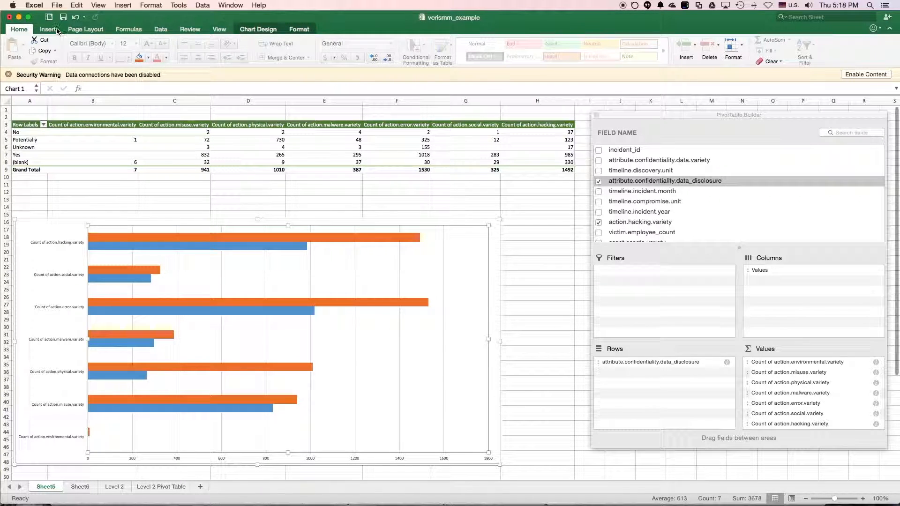
# - Place the bar chart's legend at the bottom via Add Chart Element
pyautogui.click(258, 29)
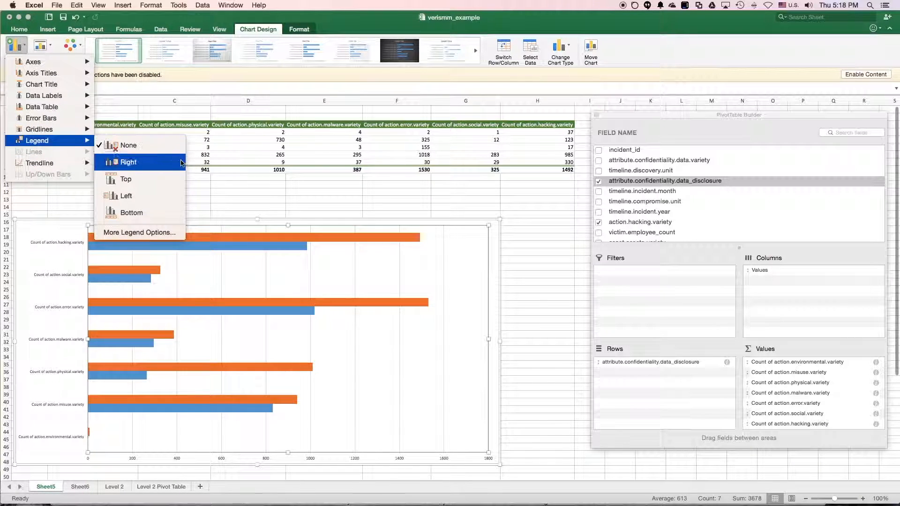
pyautogui.click(130, 213)
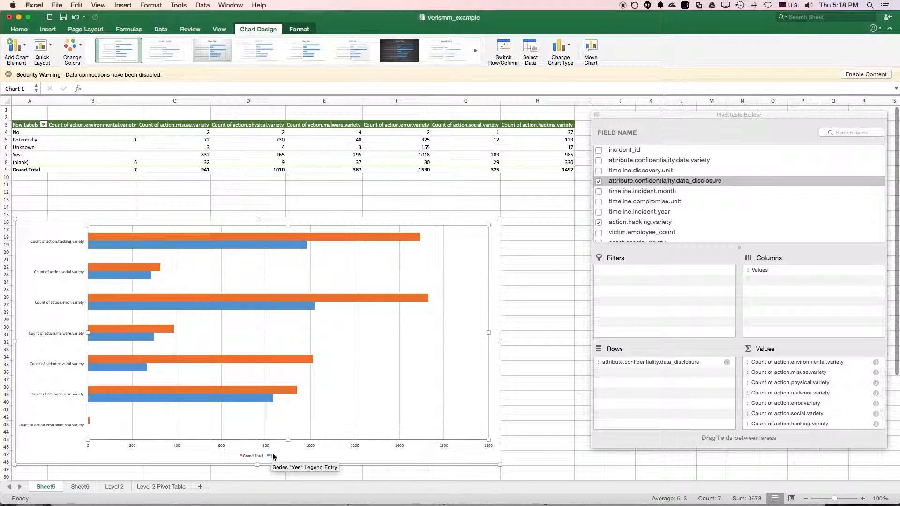
pyautogui.moveTo(118, 376)
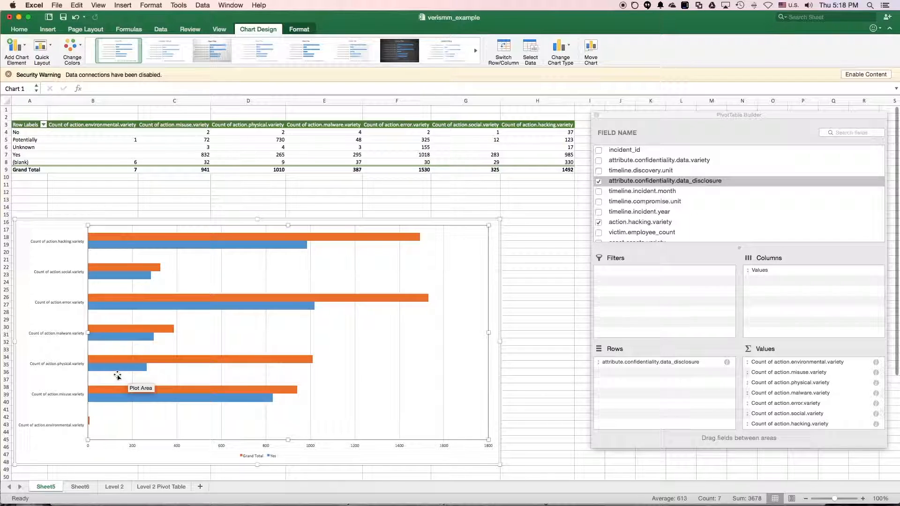
pyautogui.moveTo(64, 368)
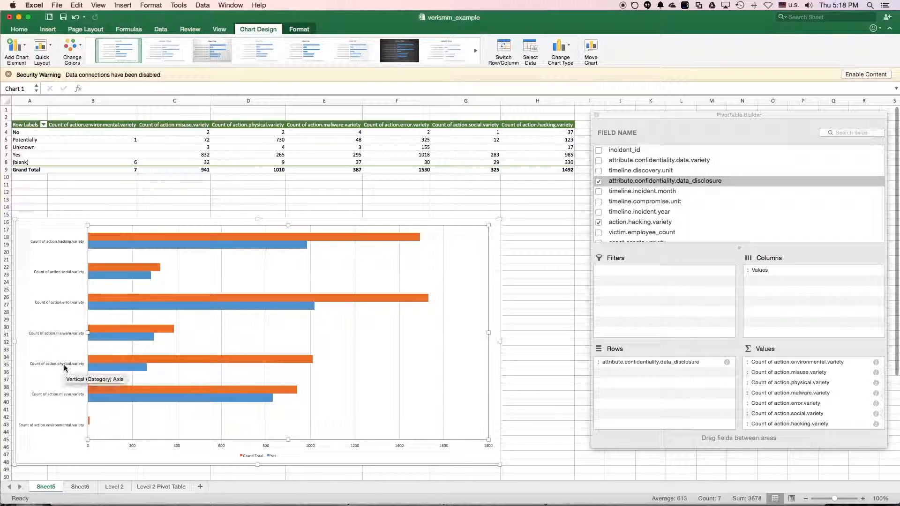
pyautogui.moveTo(132, 366)
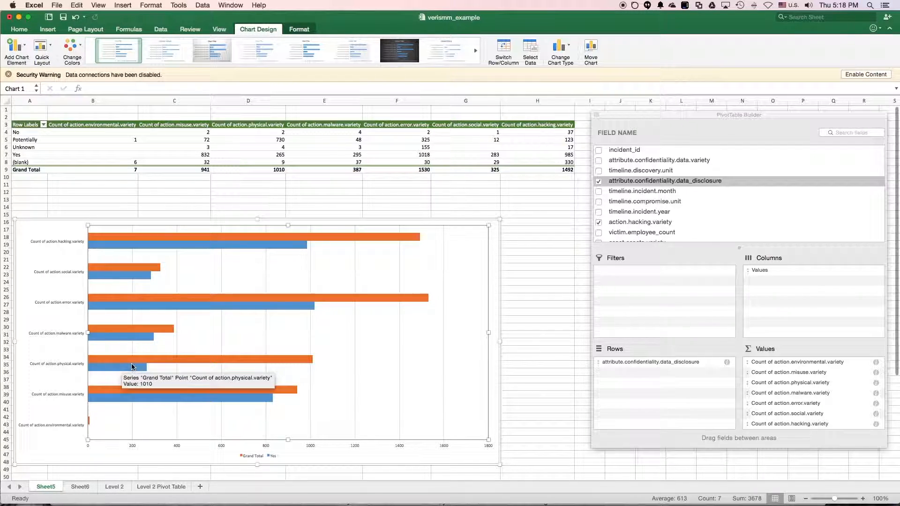
pyautogui.moveTo(142, 371)
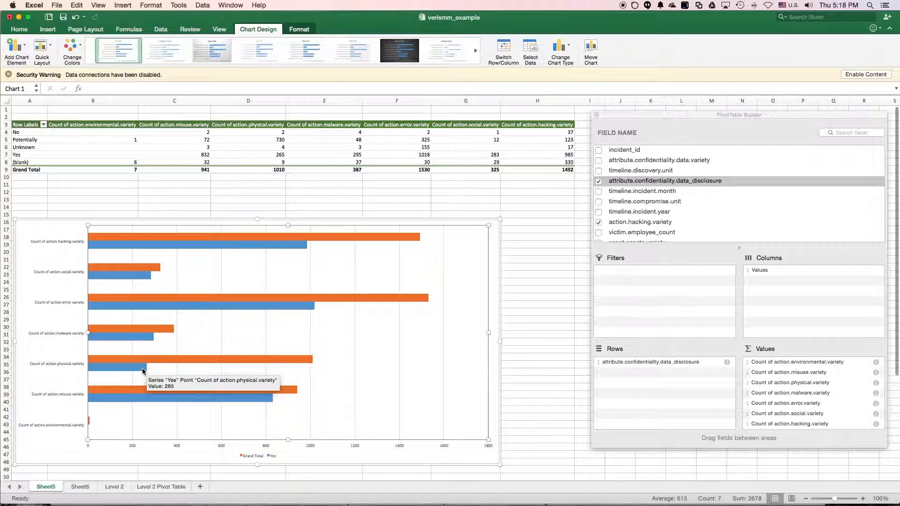
pyautogui.moveTo(146, 369)
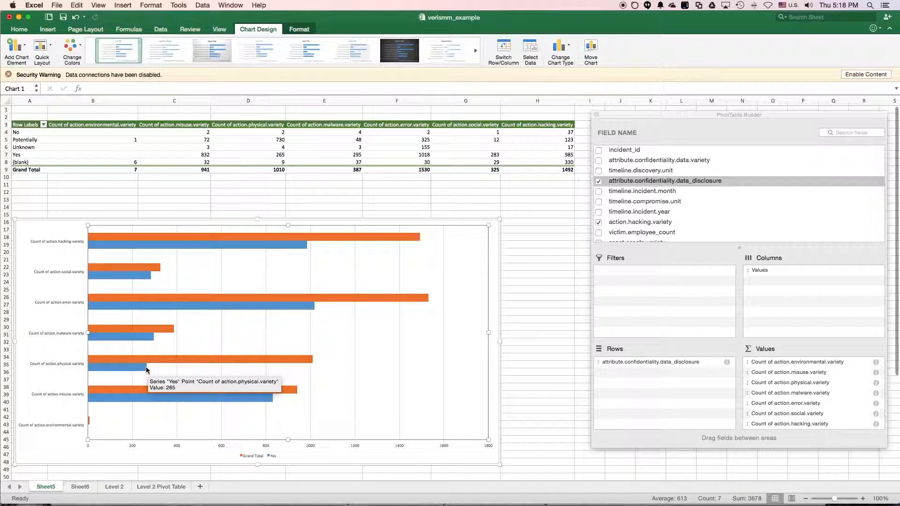
pyautogui.moveTo(119, 286)
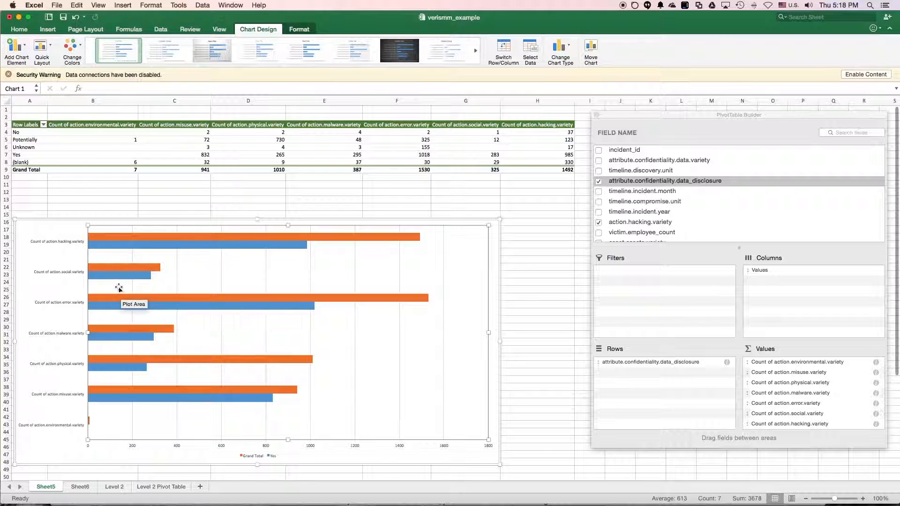
pyautogui.moveTo(156, 270)
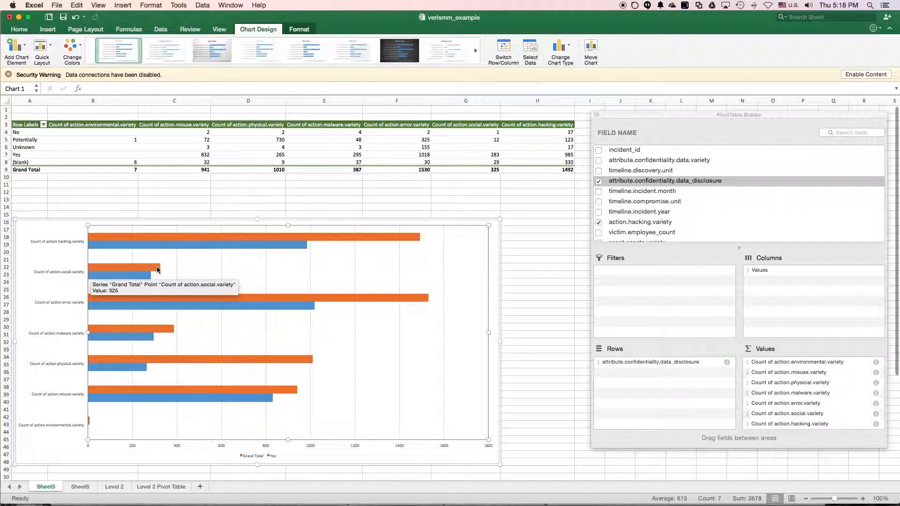
pyautogui.moveTo(157, 353)
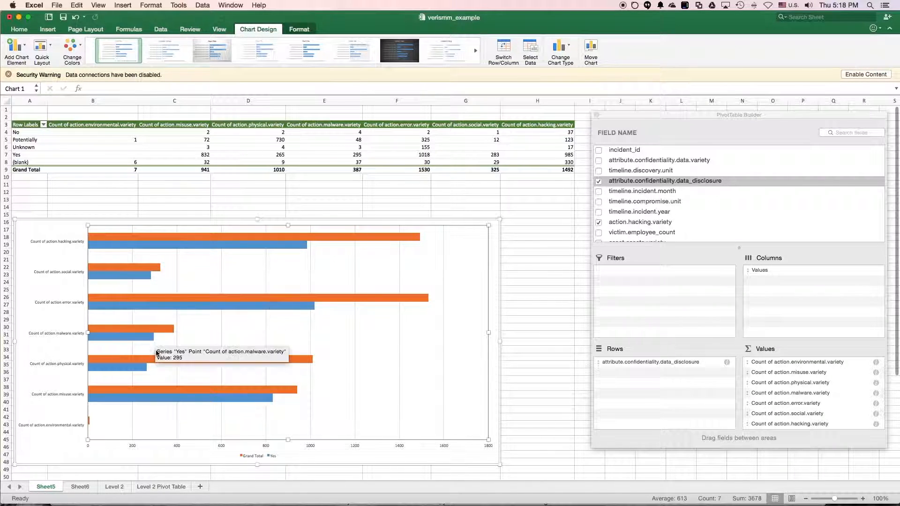
pyautogui.moveTo(337, 317)
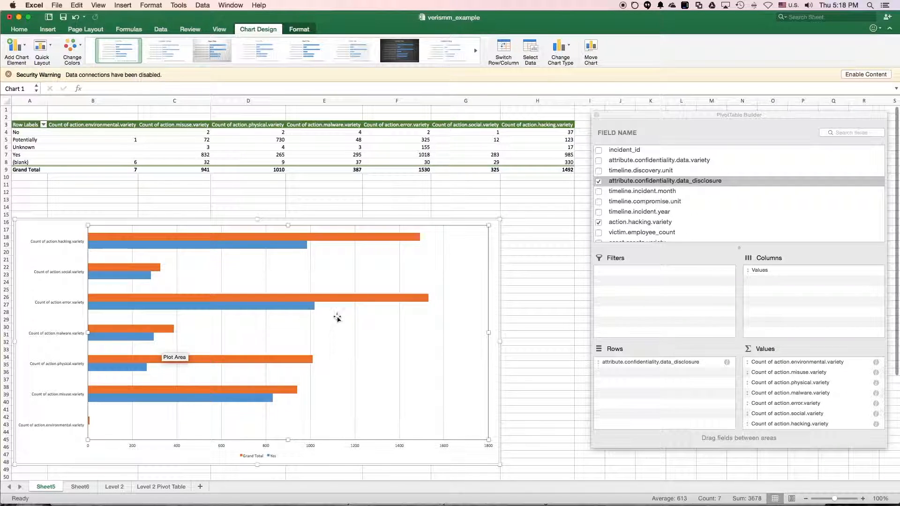
pyautogui.moveTo(496, 266)
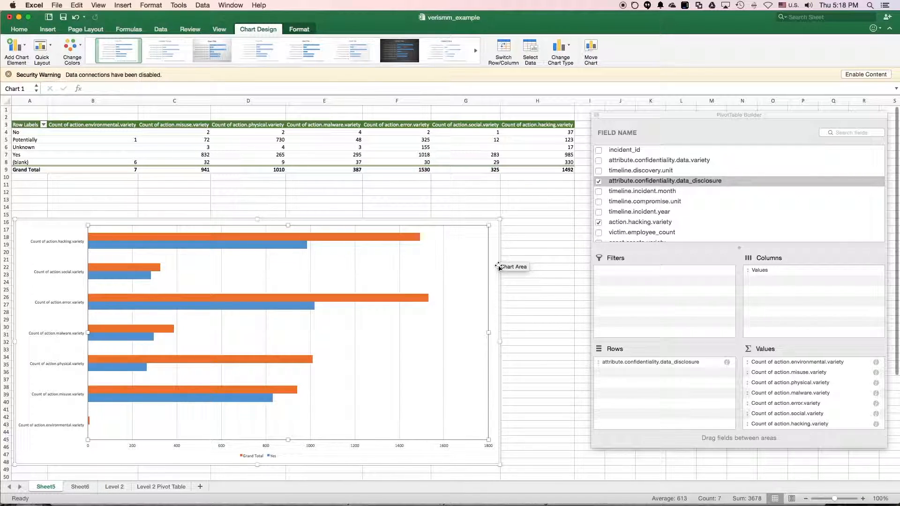
pyautogui.moveTo(543, 231)
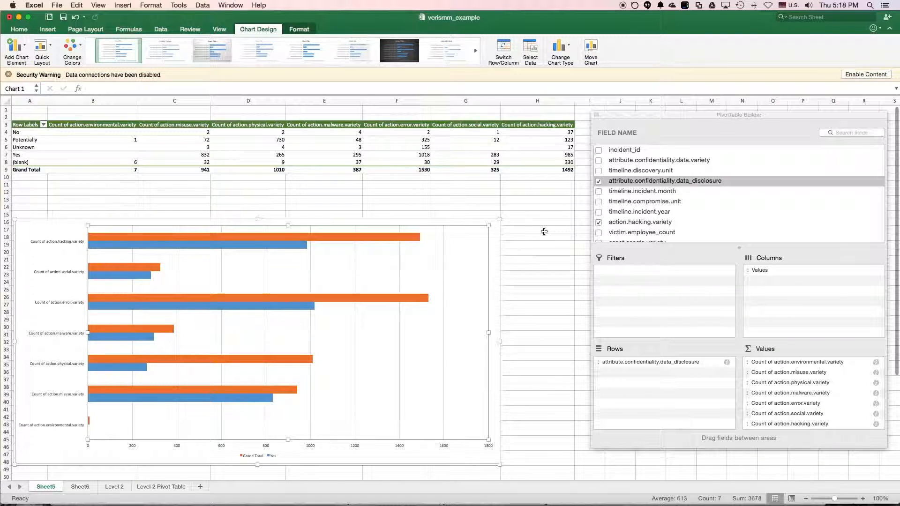